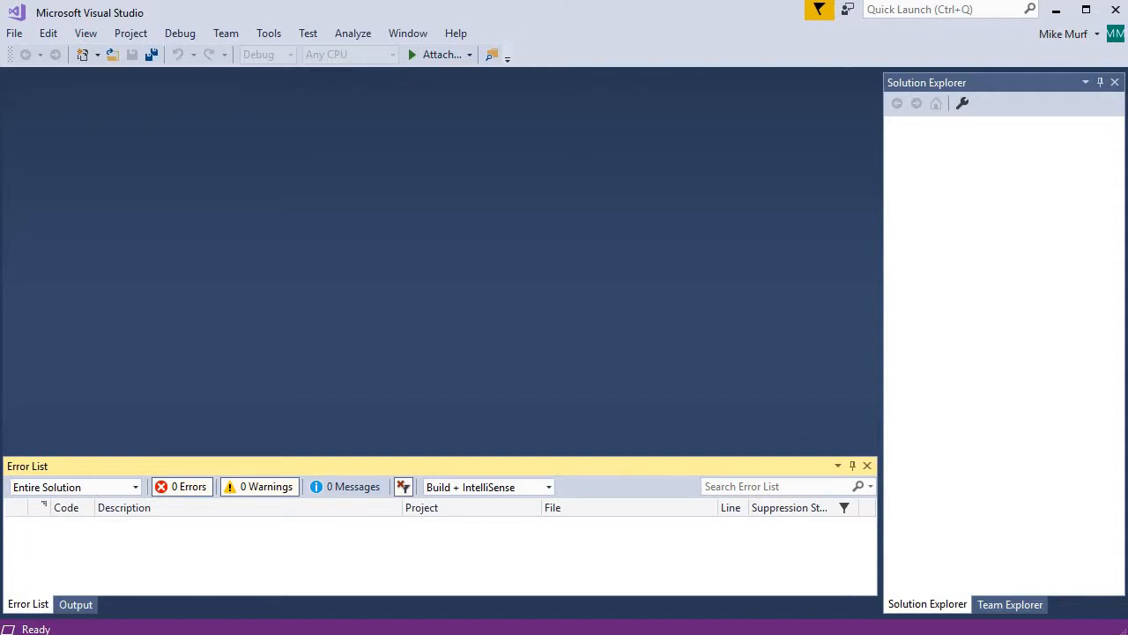
# Step: Open the New Project dialog and browse Visual C# templates like Console App (.NET Framework)
pyautogui.click(13, 32)
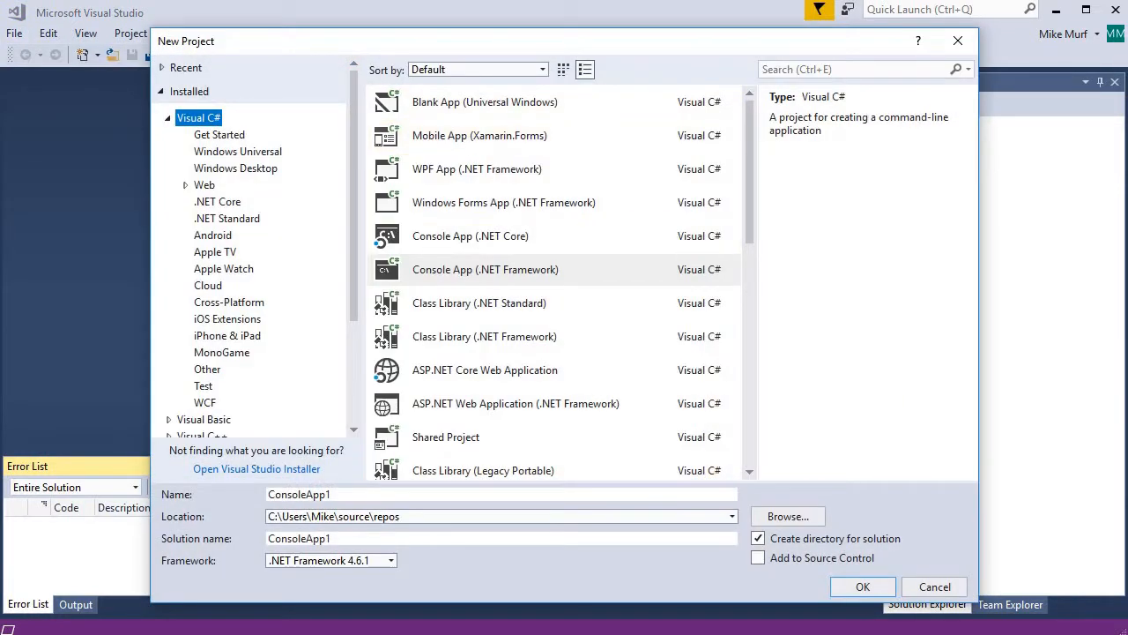
pyautogui.moveTo(519, 276)
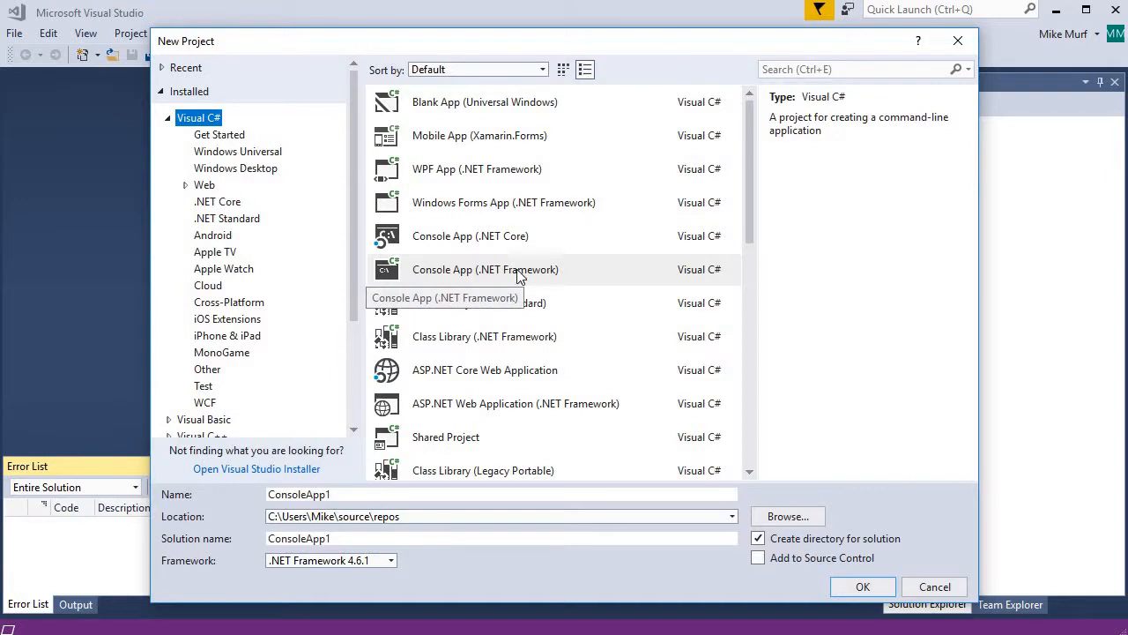
pyautogui.click(519, 269)
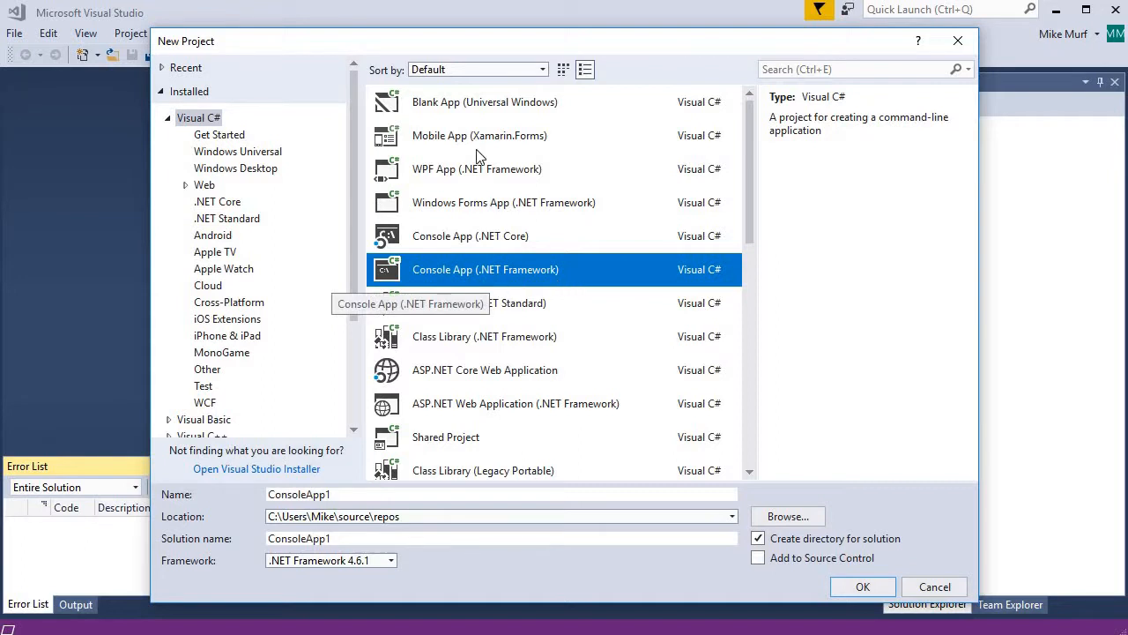
pyautogui.moveTo(494, 119)
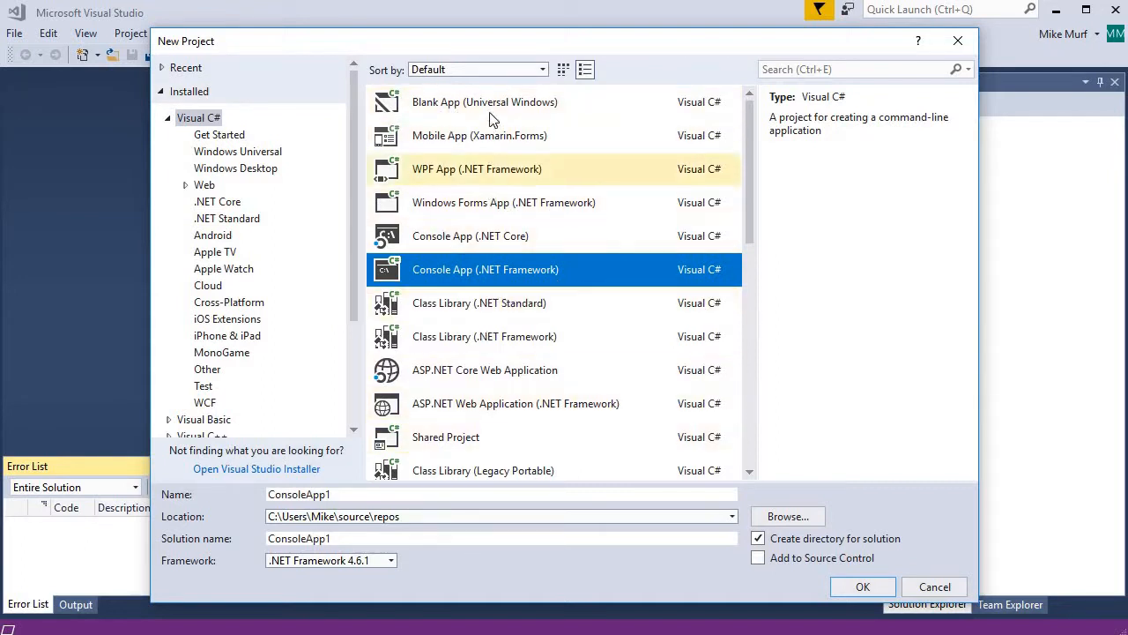
pyautogui.click(168, 117)
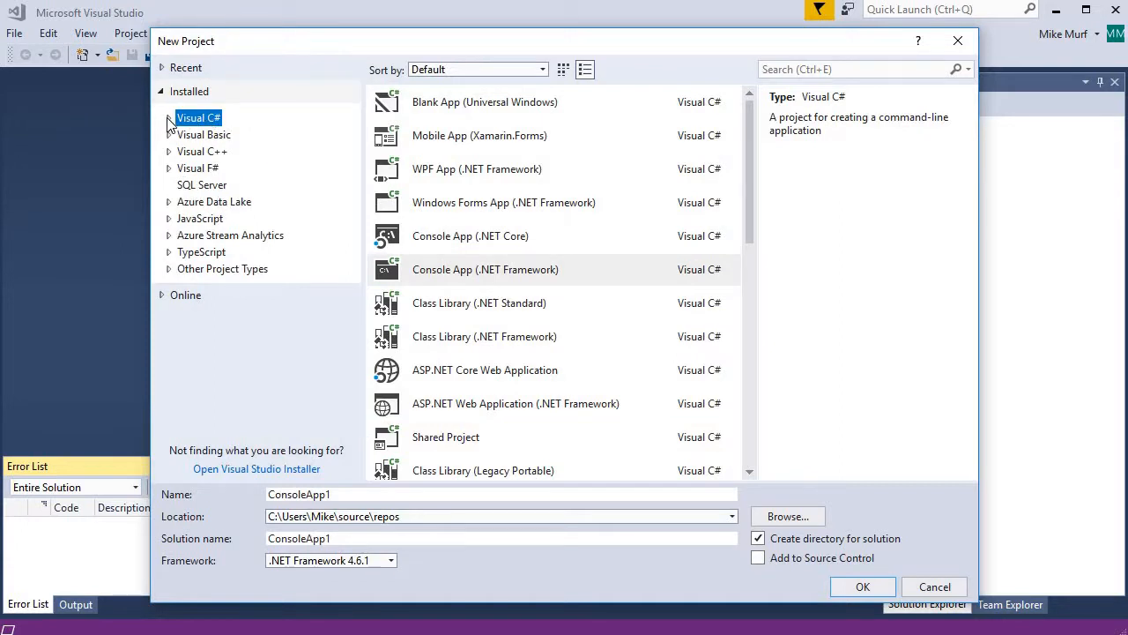
pyautogui.click(167, 118)
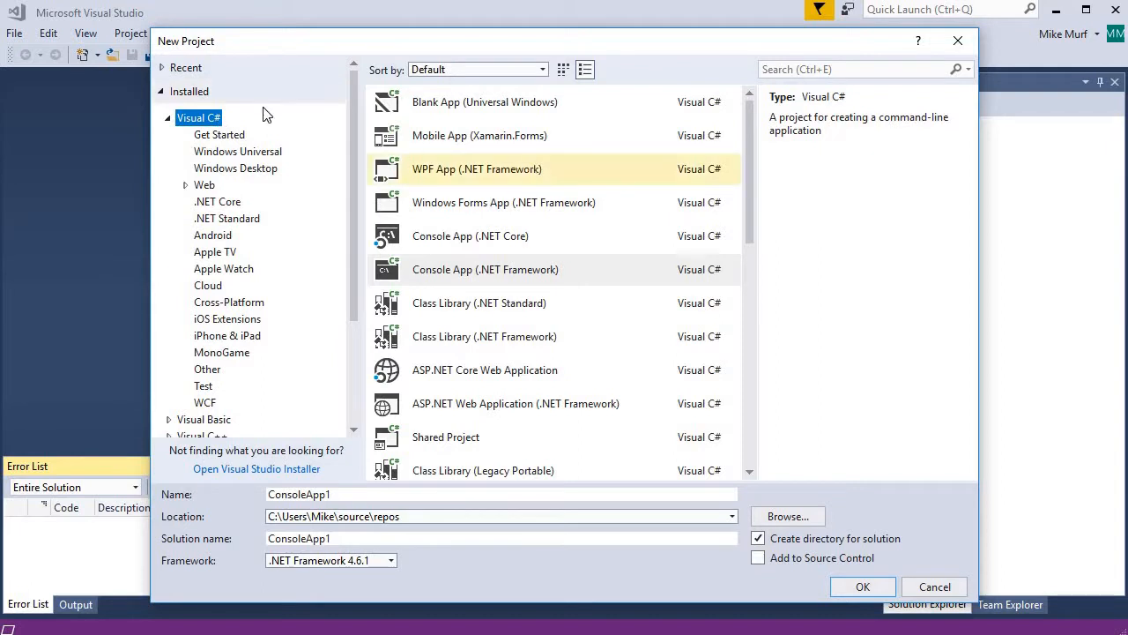
pyautogui.moveTo(502, 278)
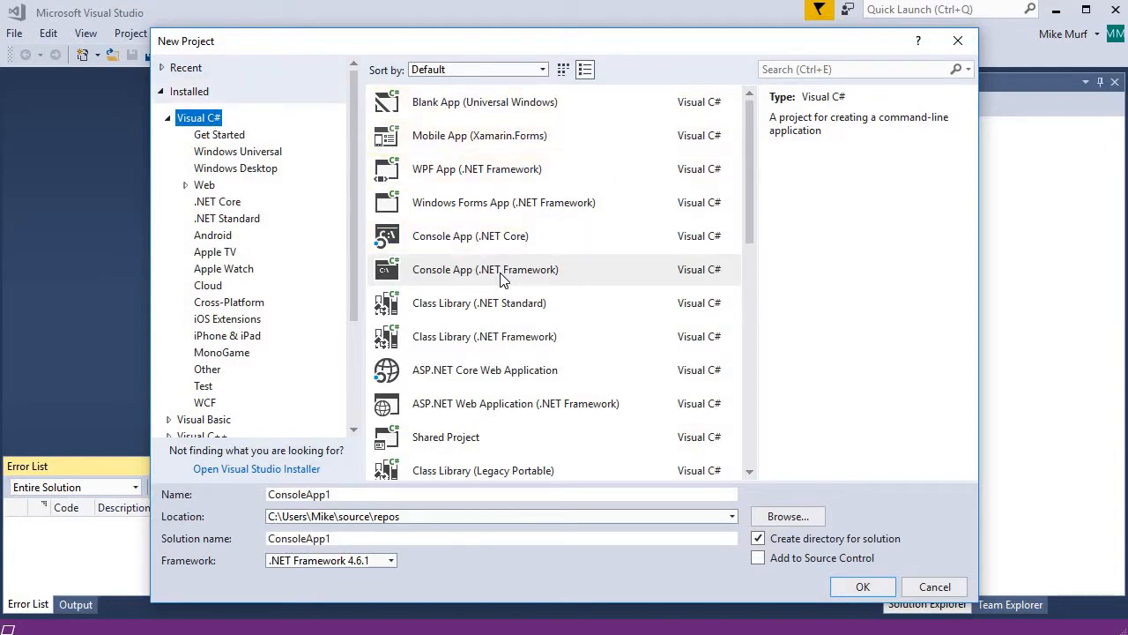
# Step: Name the project MyNewProject and select the Console App (.NET Framework) template
pyautogui.click(502, 270)
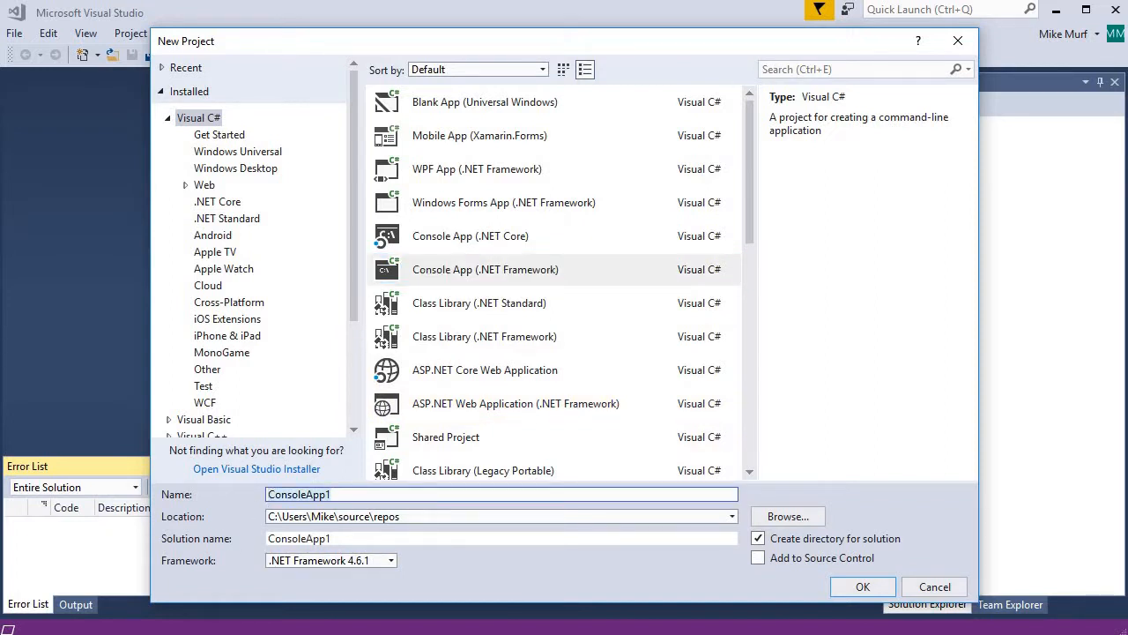
pyautogui.write('MyNewProject')
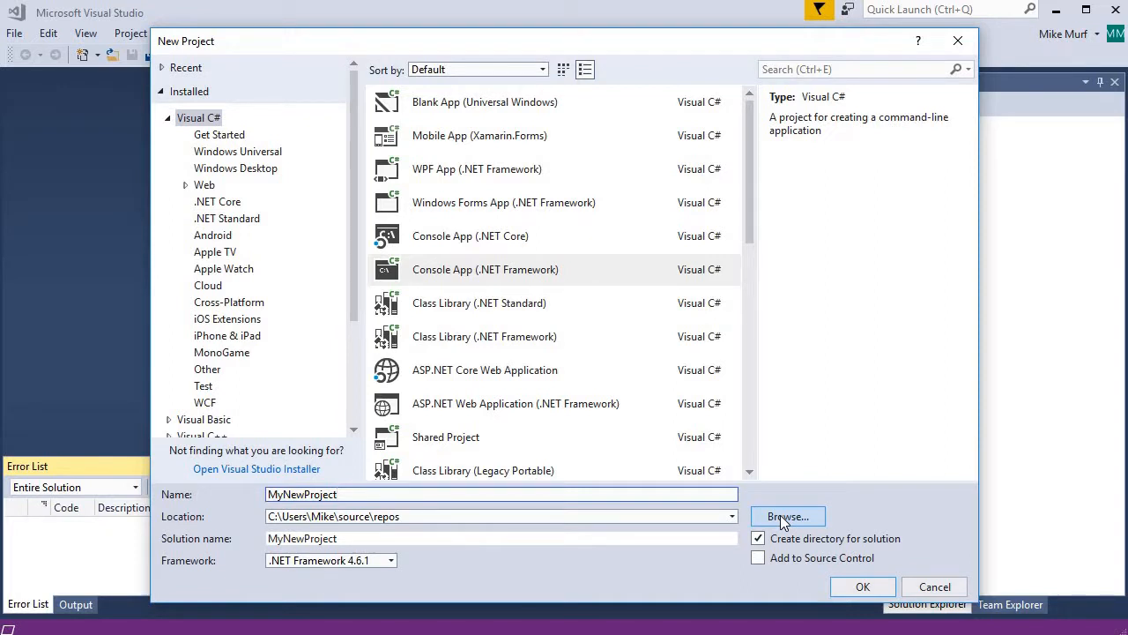
pyautogui.moveTo(602, 442)
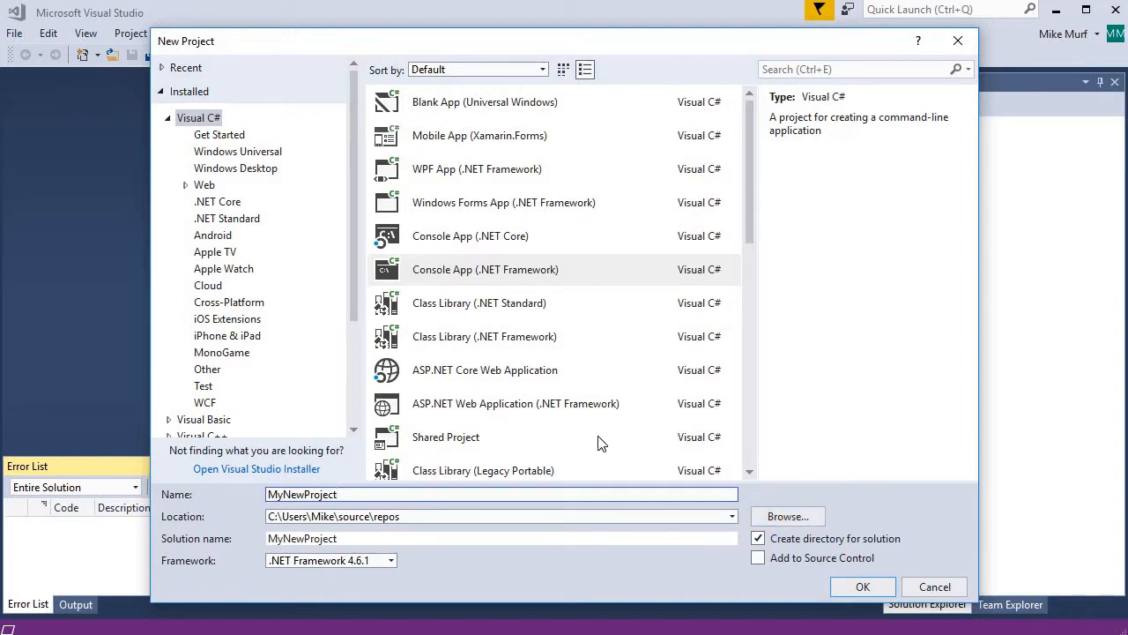
pyautogui.click(517, 269)
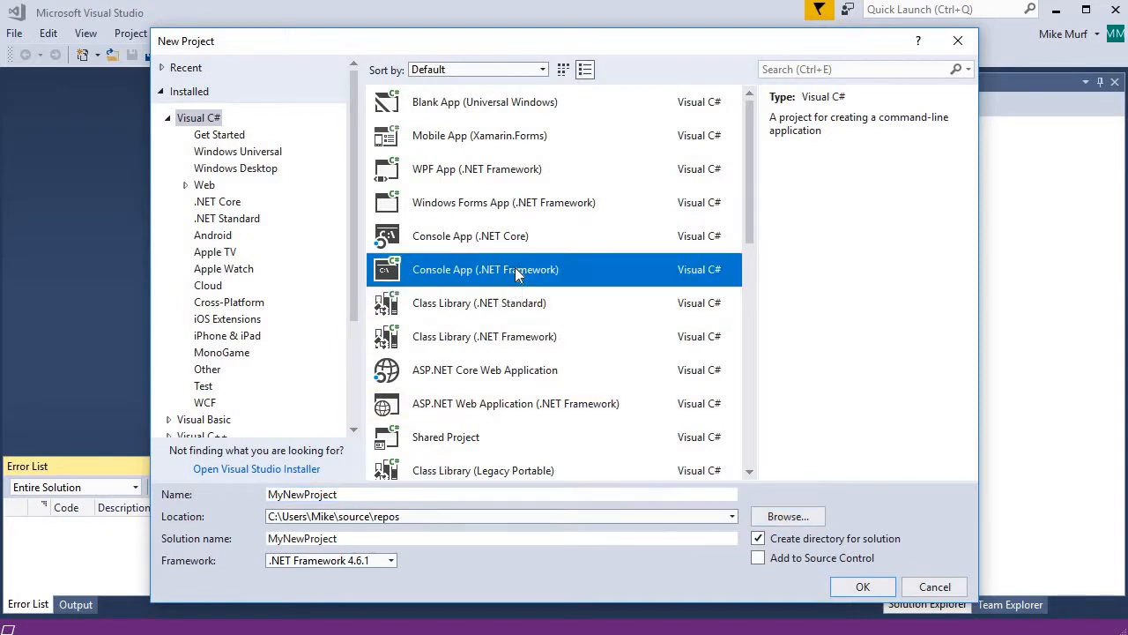
pyautogui.click(394, 494)
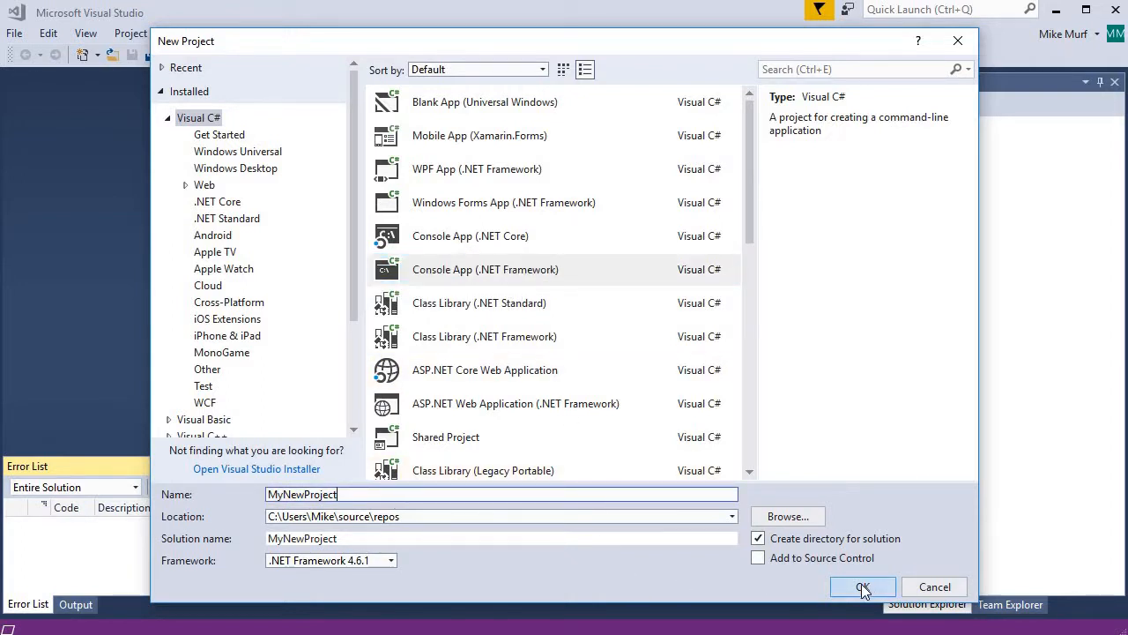
# Step: Confirm the dialog to create MyNewProject, opening Program.cs with its default Main method
pyautogui.click(866, 586)
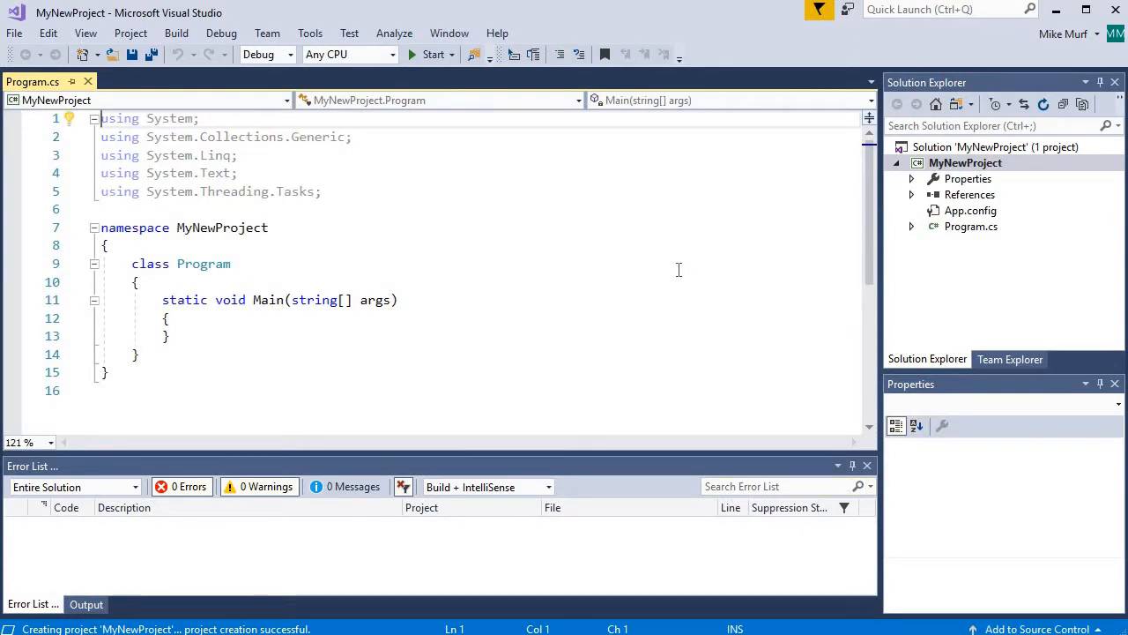
pyautogui.moveTo(619, 289)
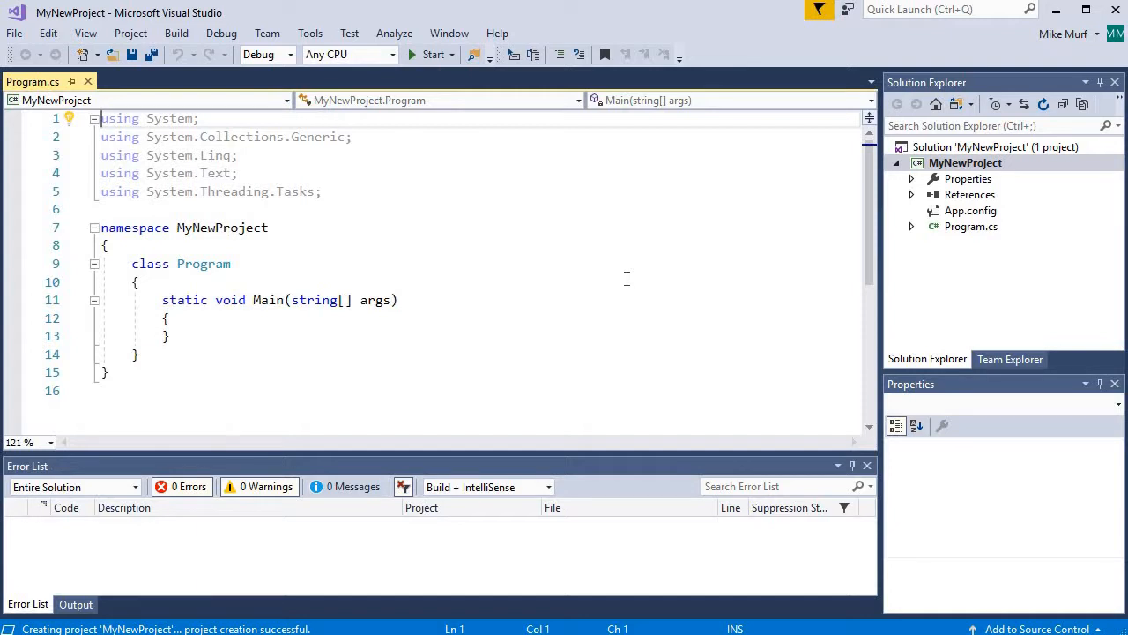
pyautogui.moveTo(623, 213)
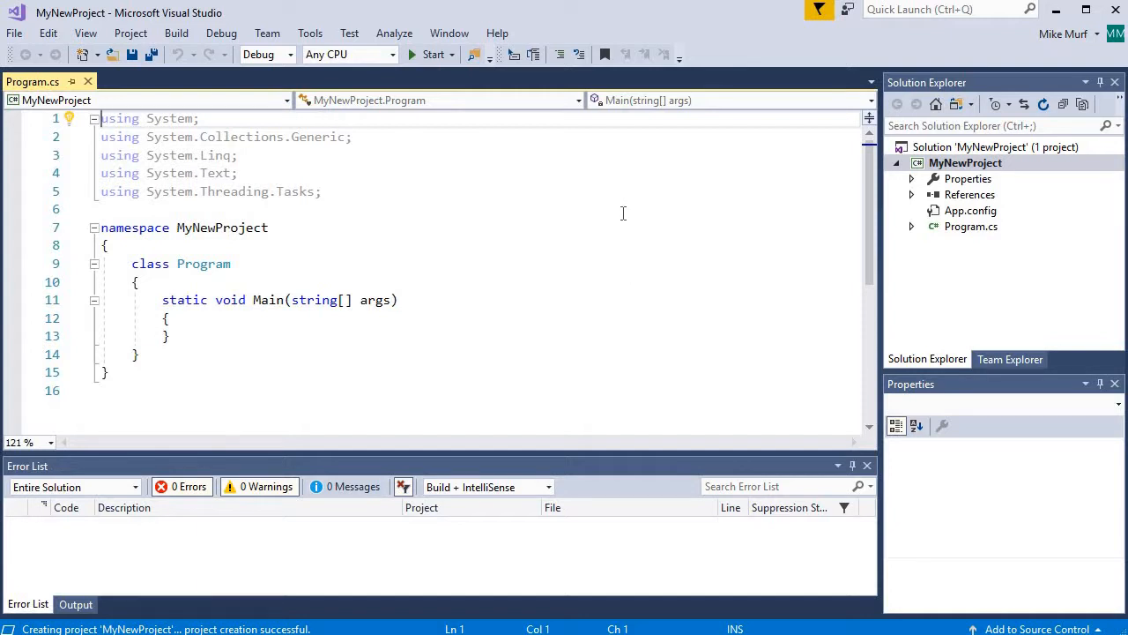
pyautogui.moveTo(595, 171)
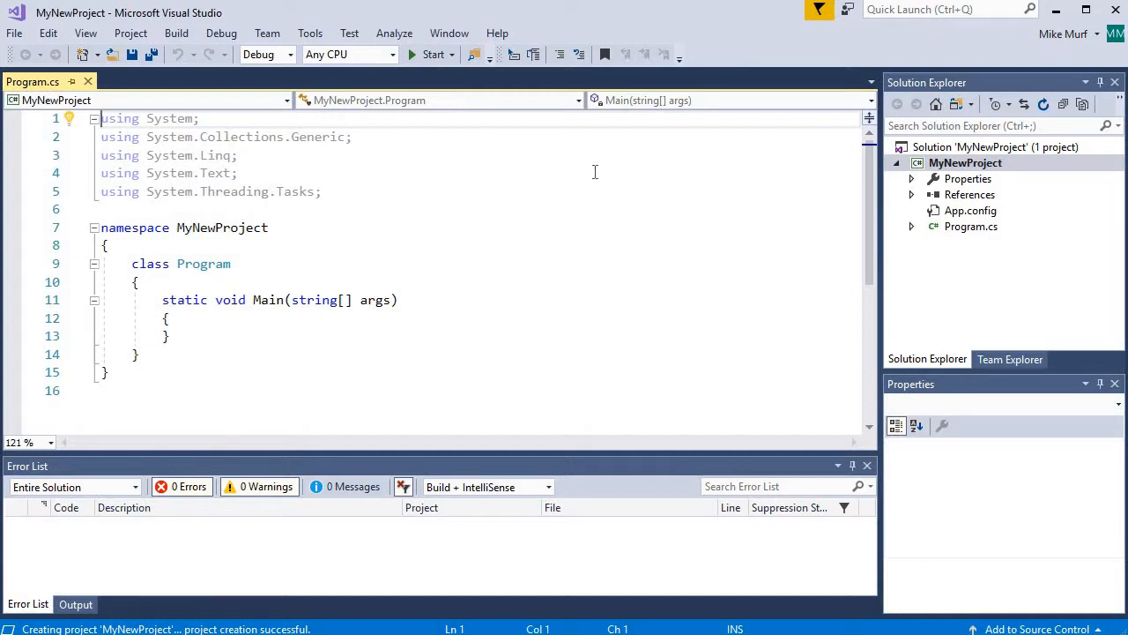
pyautogui.moveTo(644, 232)
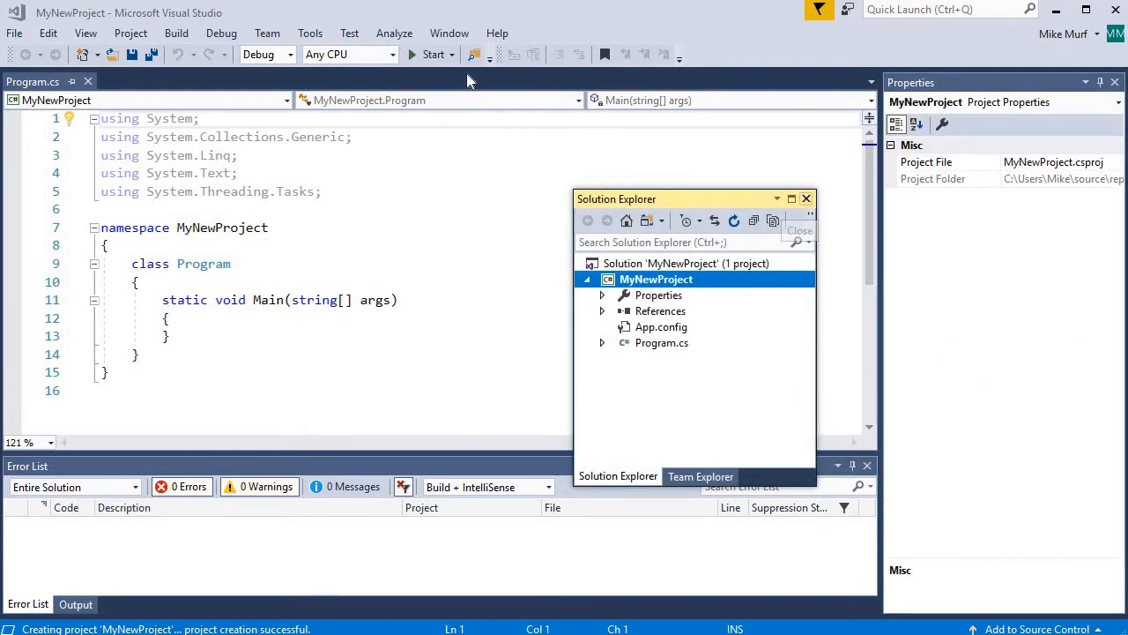
# Step: Close the floating Solution Explorer and Team Explorer, then reset the window layout
pyautogui.click(700, 476)
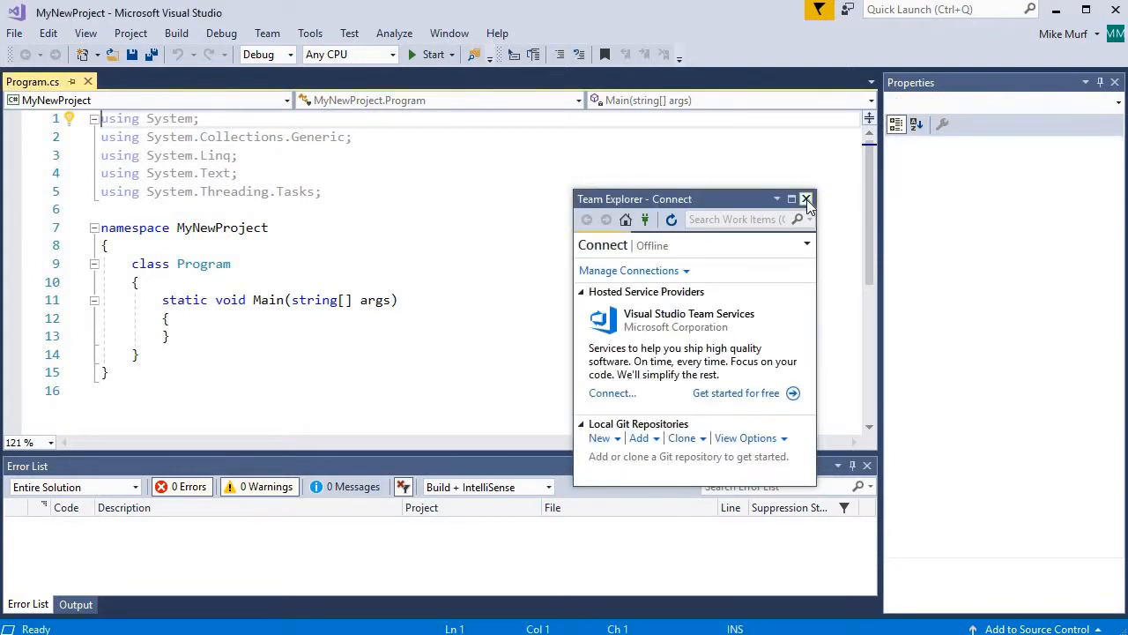
pyautogui.click(449, 32)
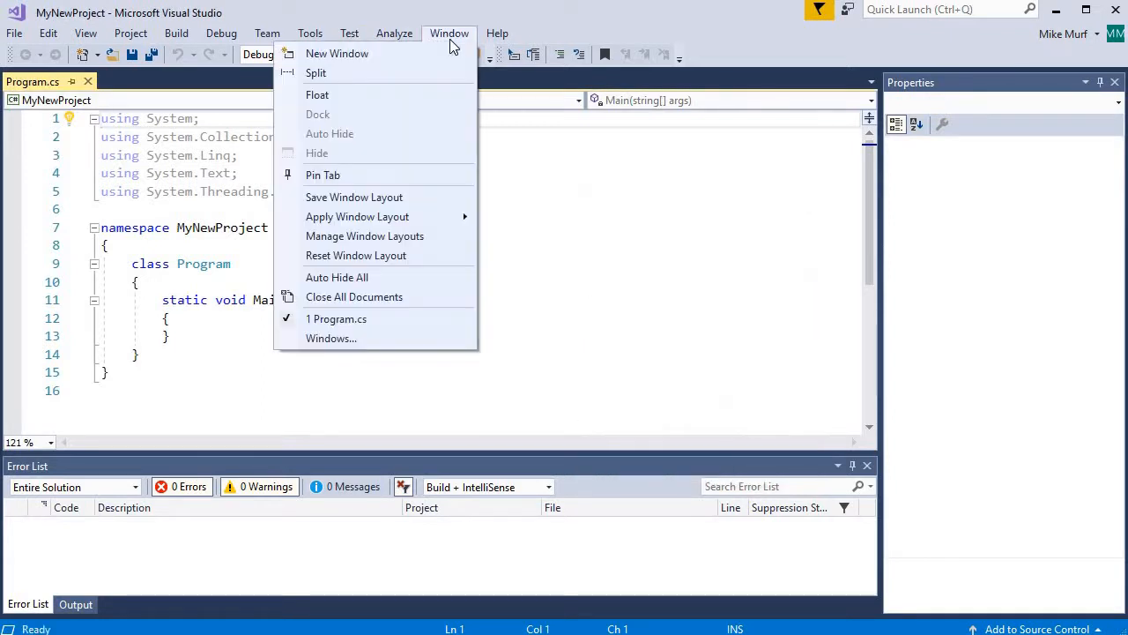
pyautogui.moveTo(382, 265)
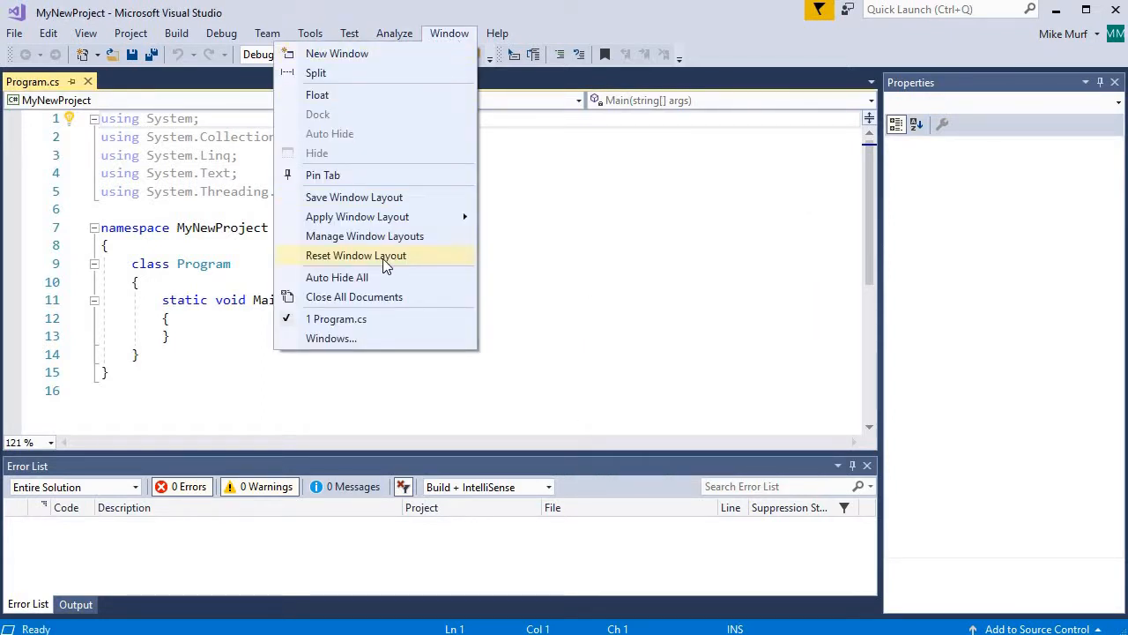
pyautogui.click(356, 254)
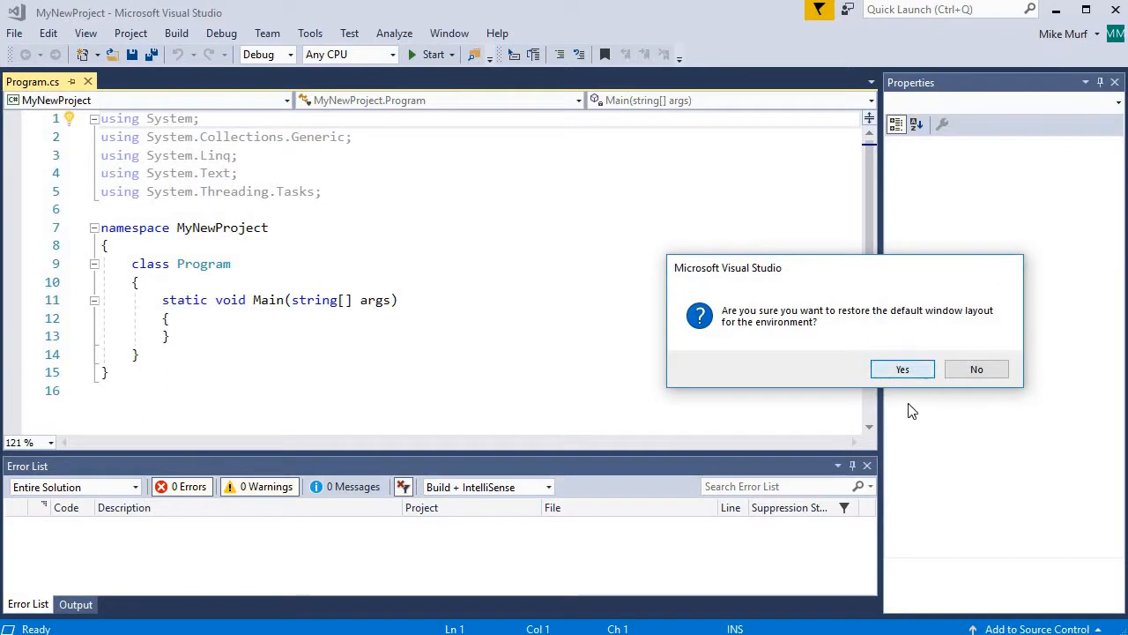
pyautogui.click(902, 369)
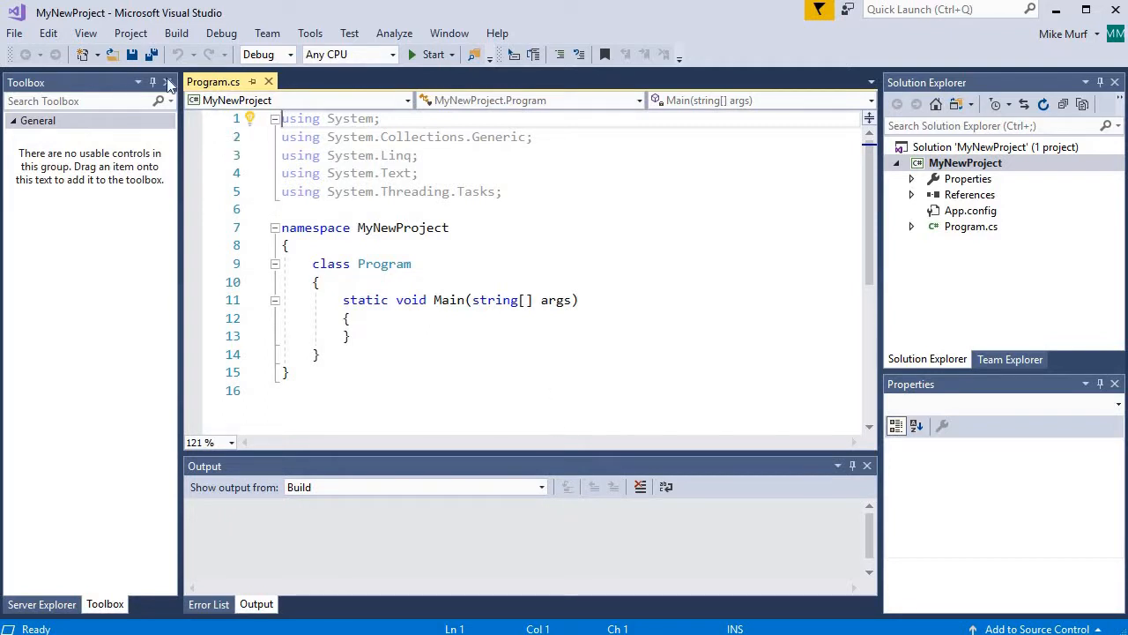
pyautogui.moveTo(168, 82)
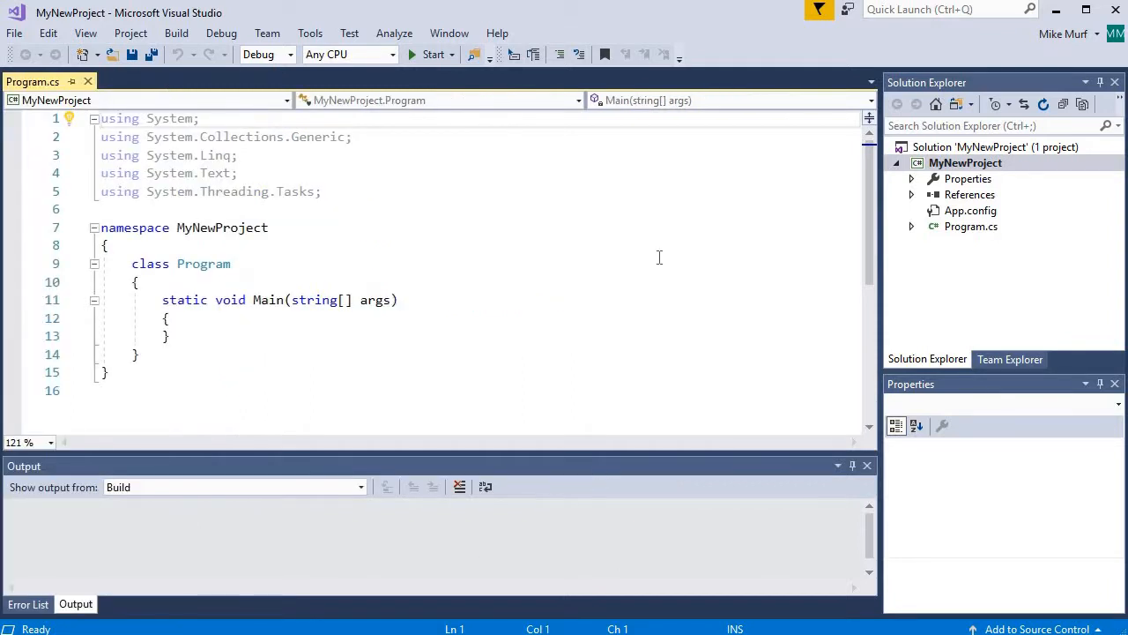
pyautogui.moveTo(1010, 211)
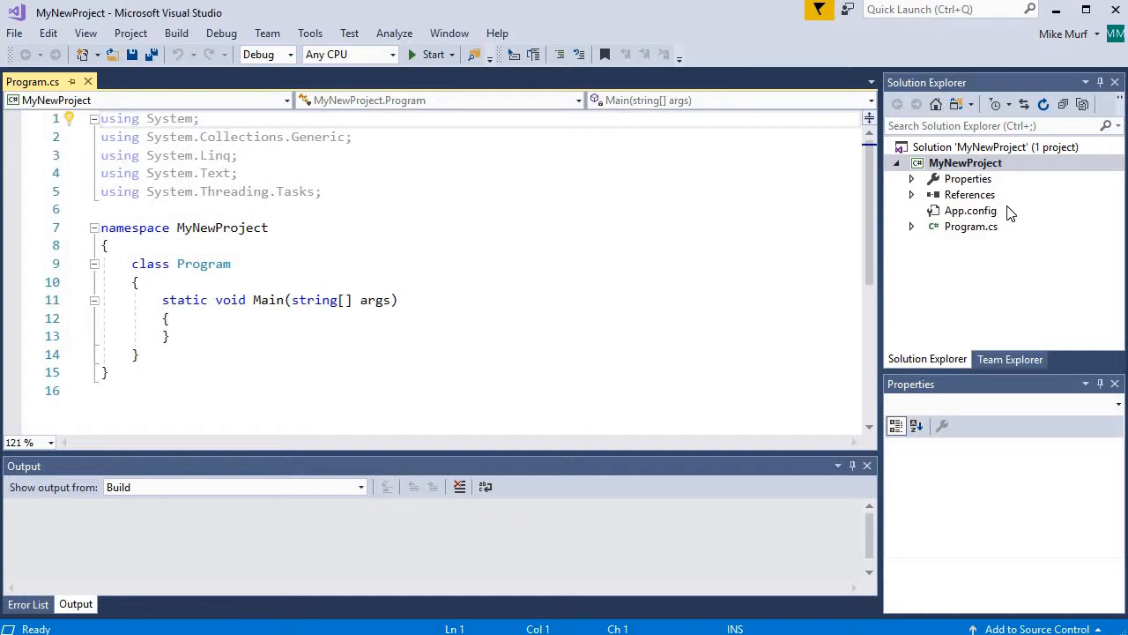
pyautogui.moveTo(981, 112)
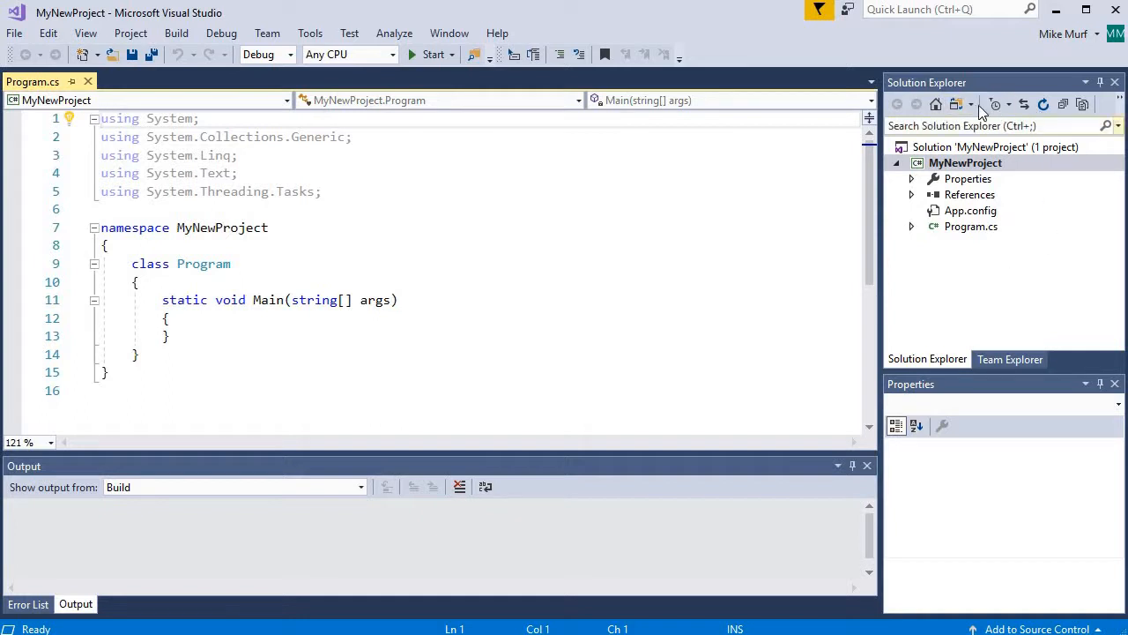
pyautogui.moveTo(959, 88)
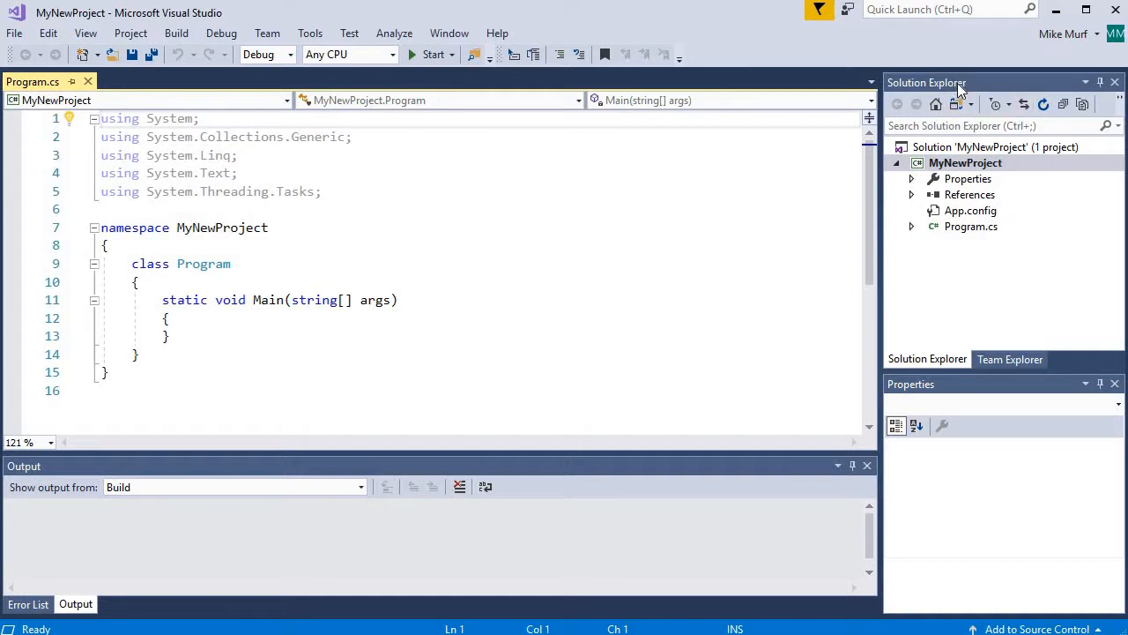
pyautogui.moveTo(990, 223)
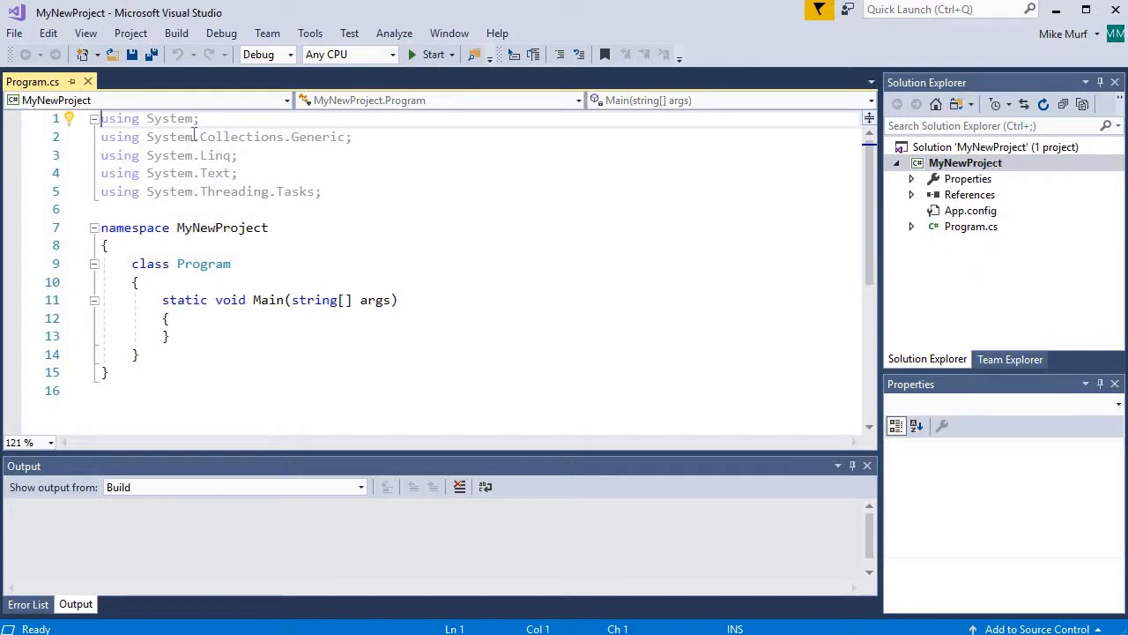
pyautogui.moveTo(39, 81)
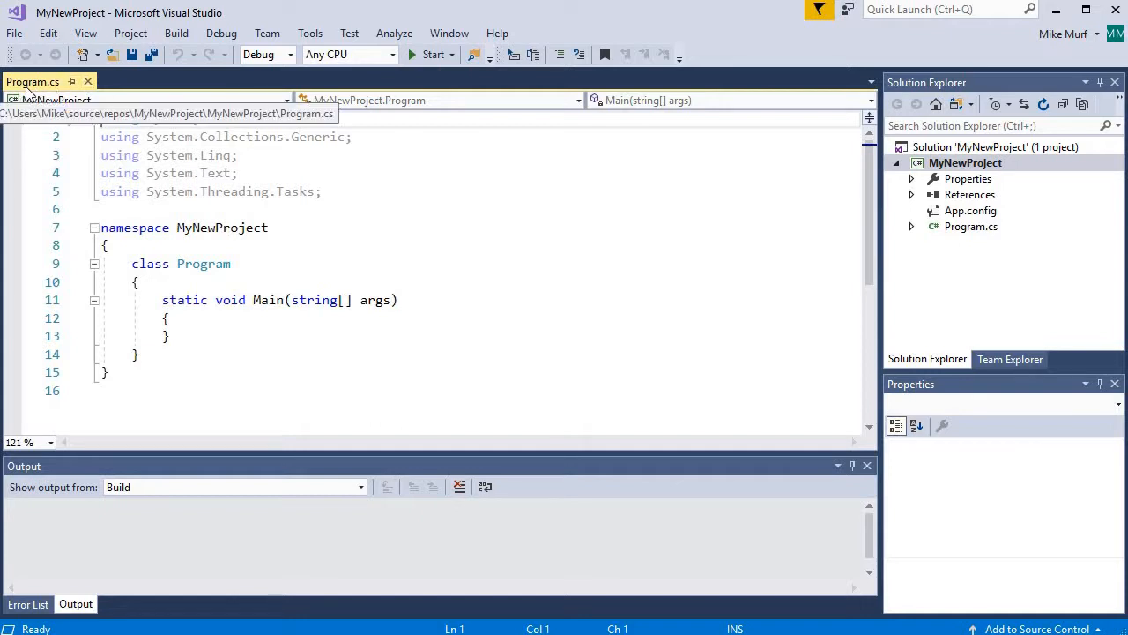
pyautogui.moveTo(57, 92)
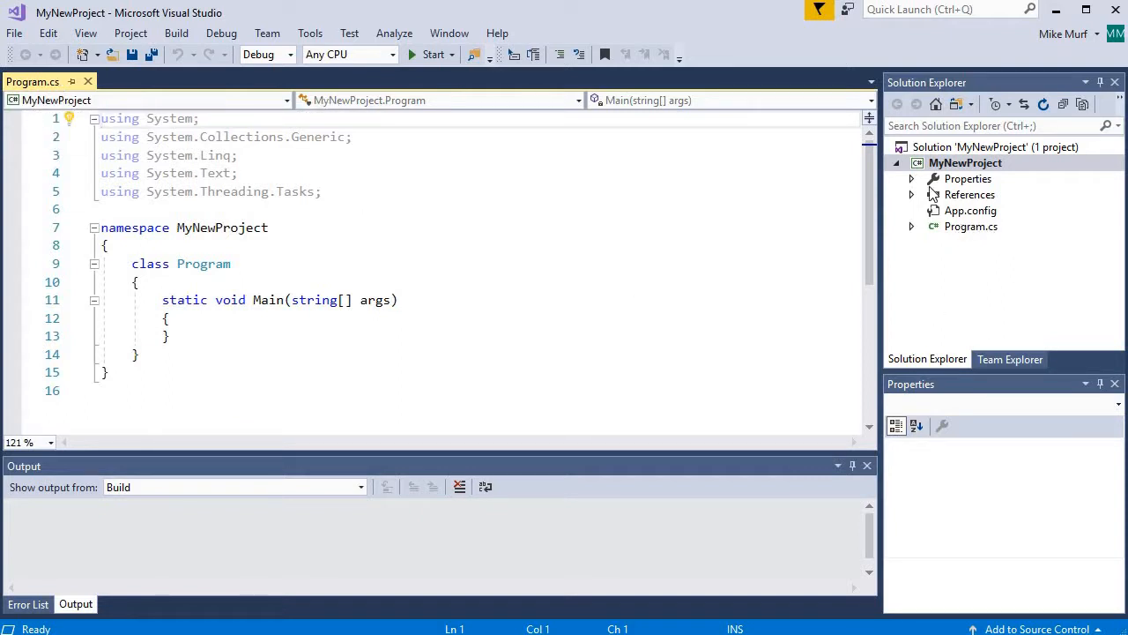
# Step: Toggle MyNewProject's References node in Solution Explorer to show its assemblies
pyautogui.click(911, 194)
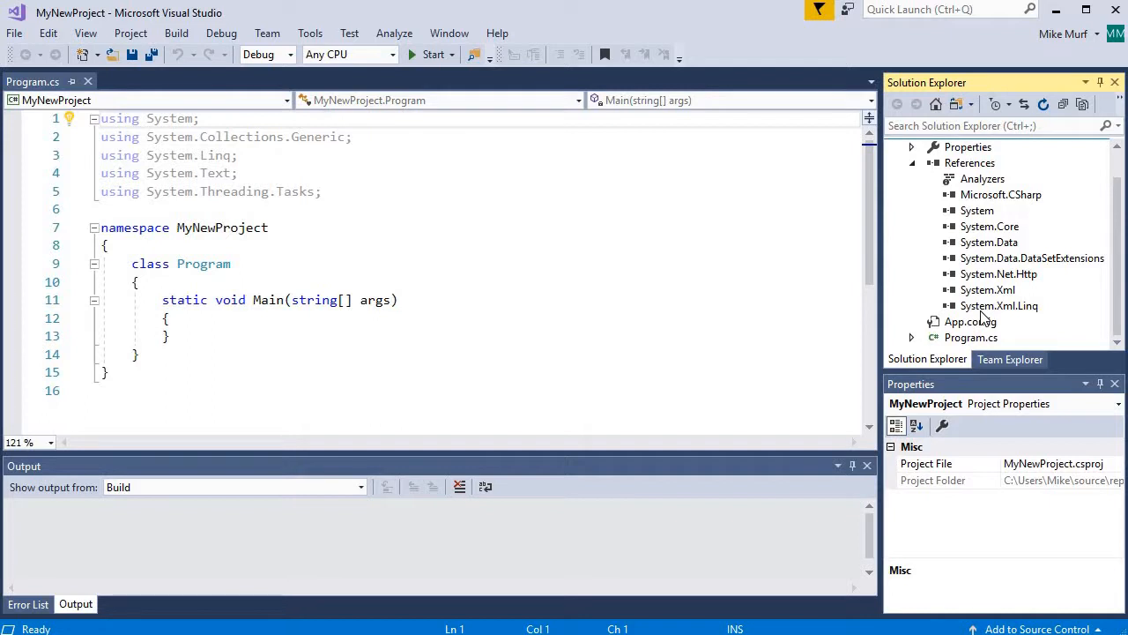
pyautogui.moveTo(994, 196)
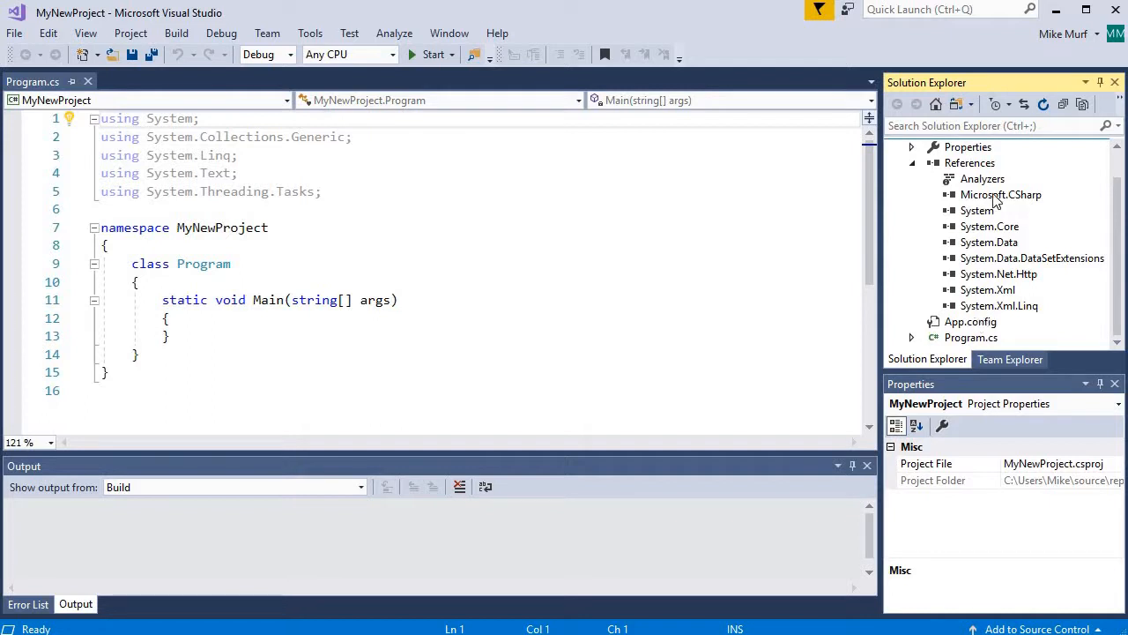
pyautogui.moveTo(985, 309)
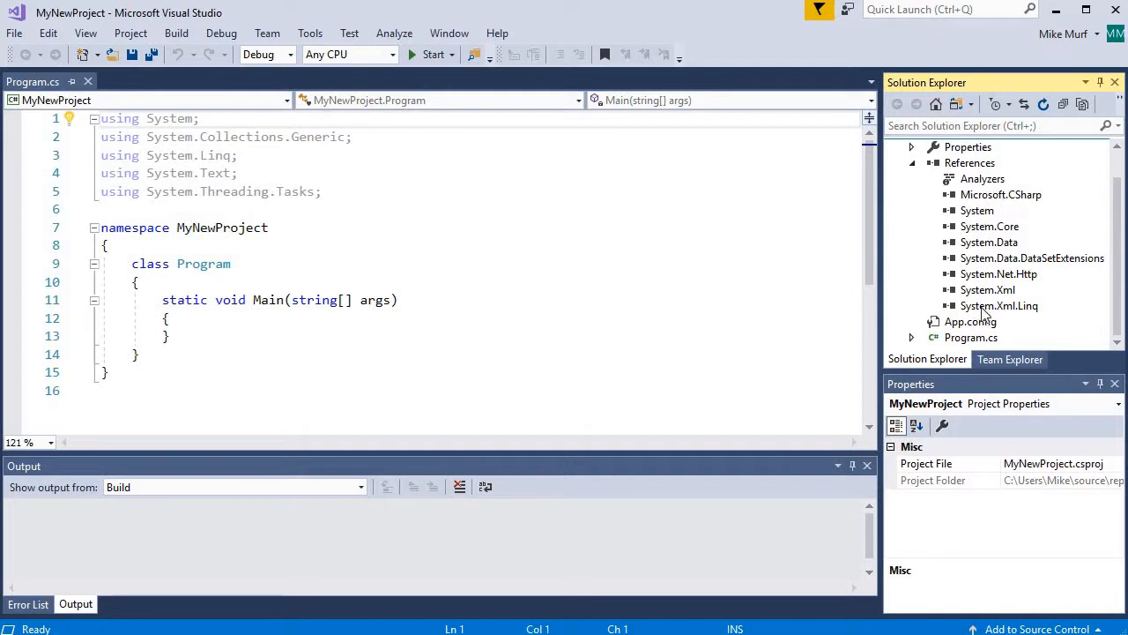
pyautogui.moveTo(920, 175)
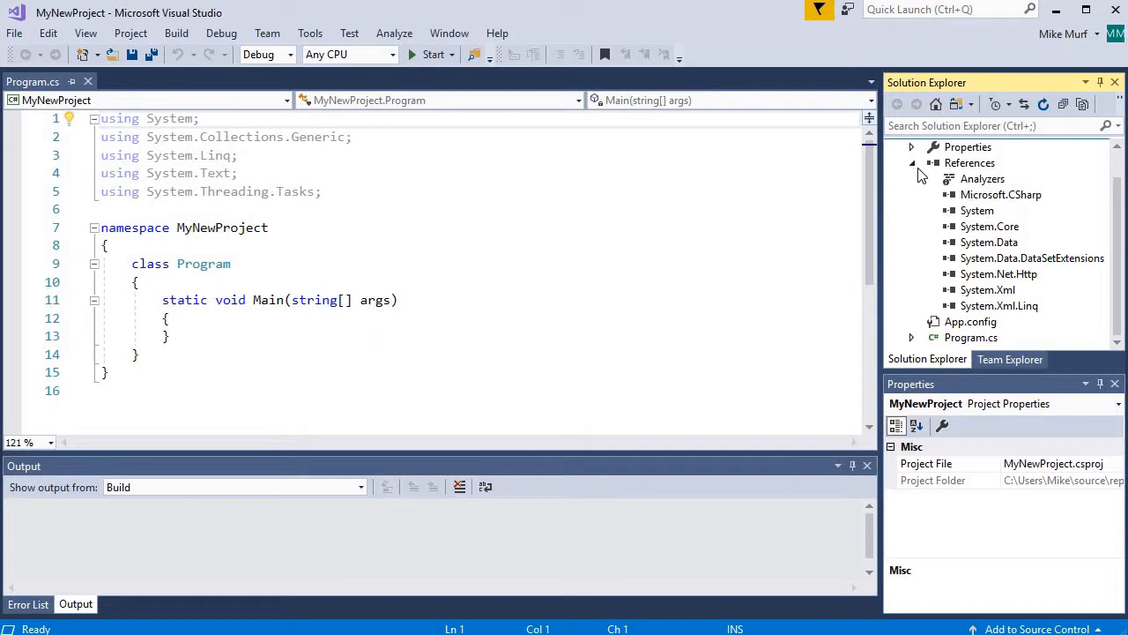
pyautogui.moveTo(917, 167)
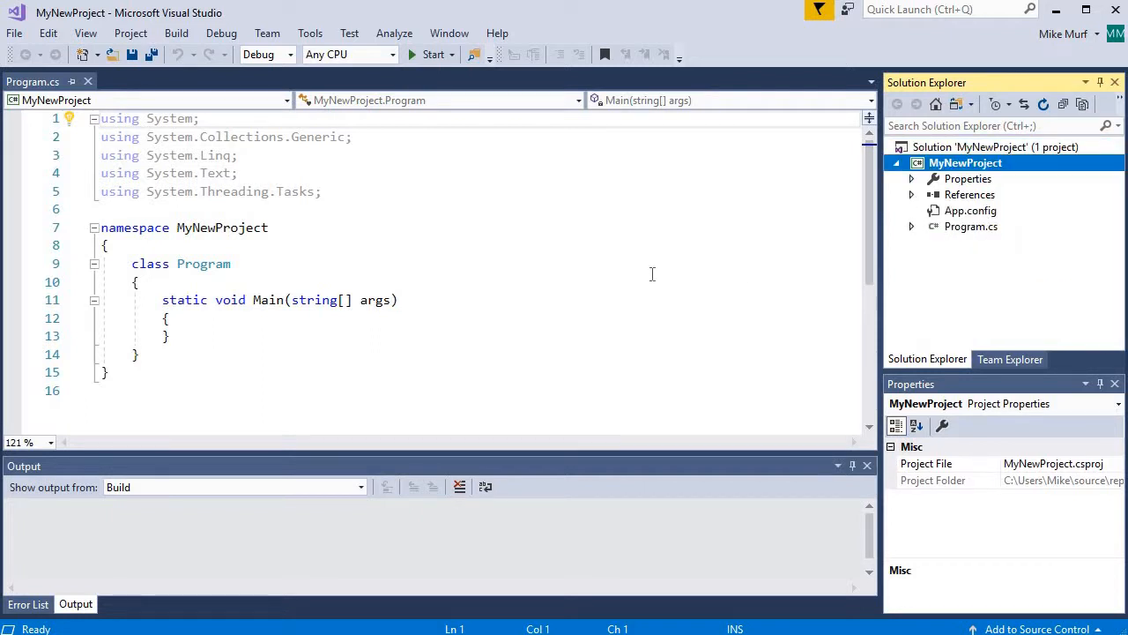
pyautogui.moveTo(452, 174)
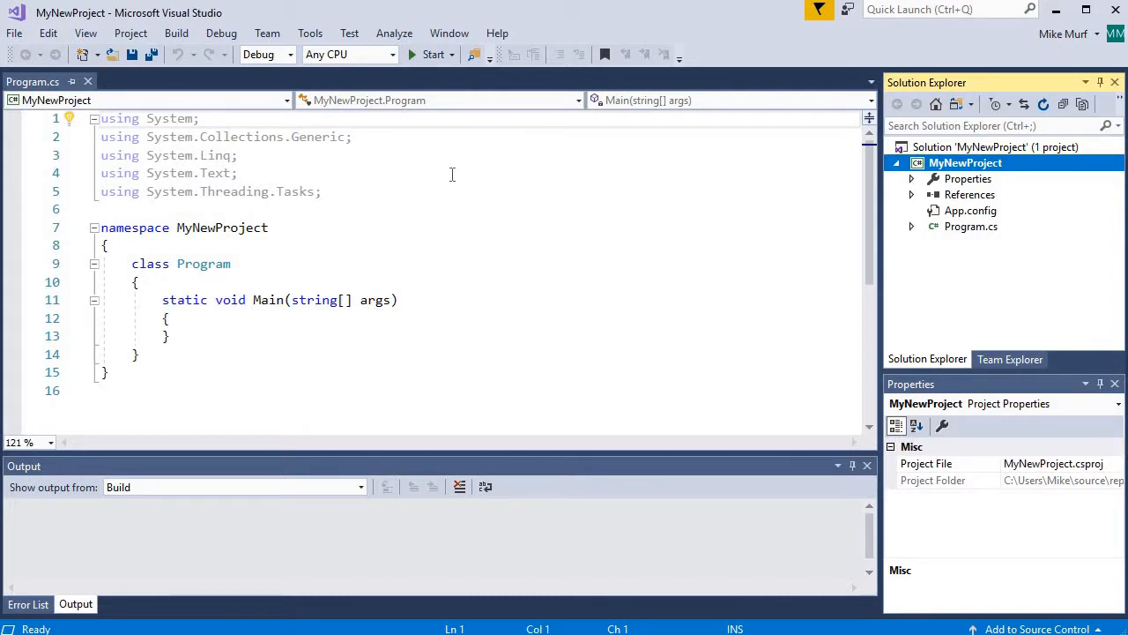
pyautogui.moveTo(336, 328)
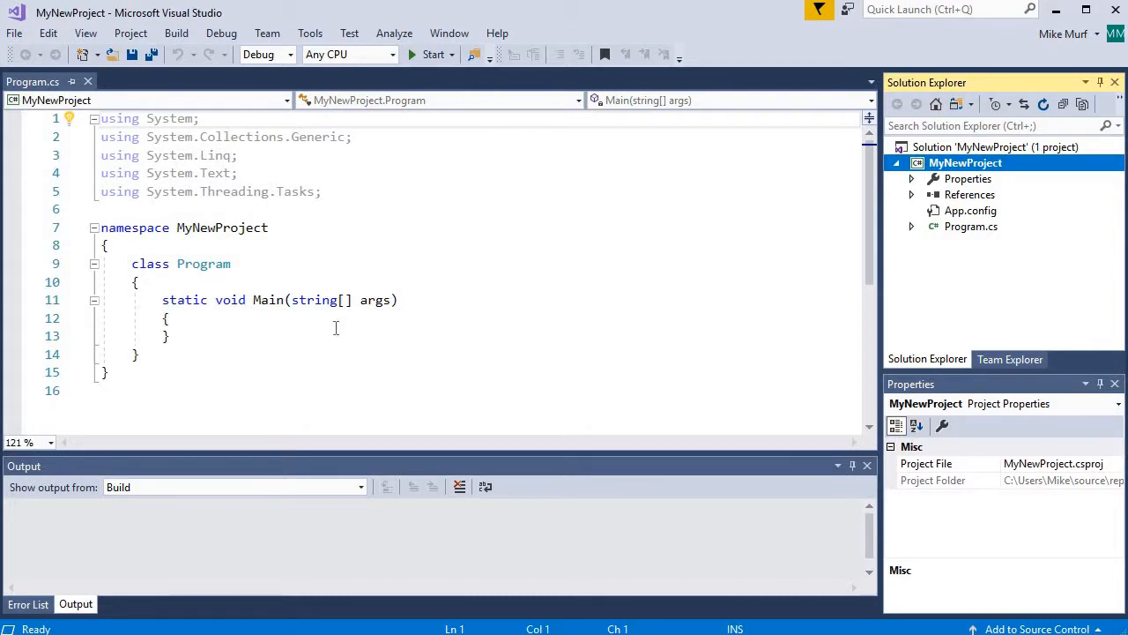
# Step: Type the stray word lalal inside Main without a semicolon
pyautogui.write('kaka')
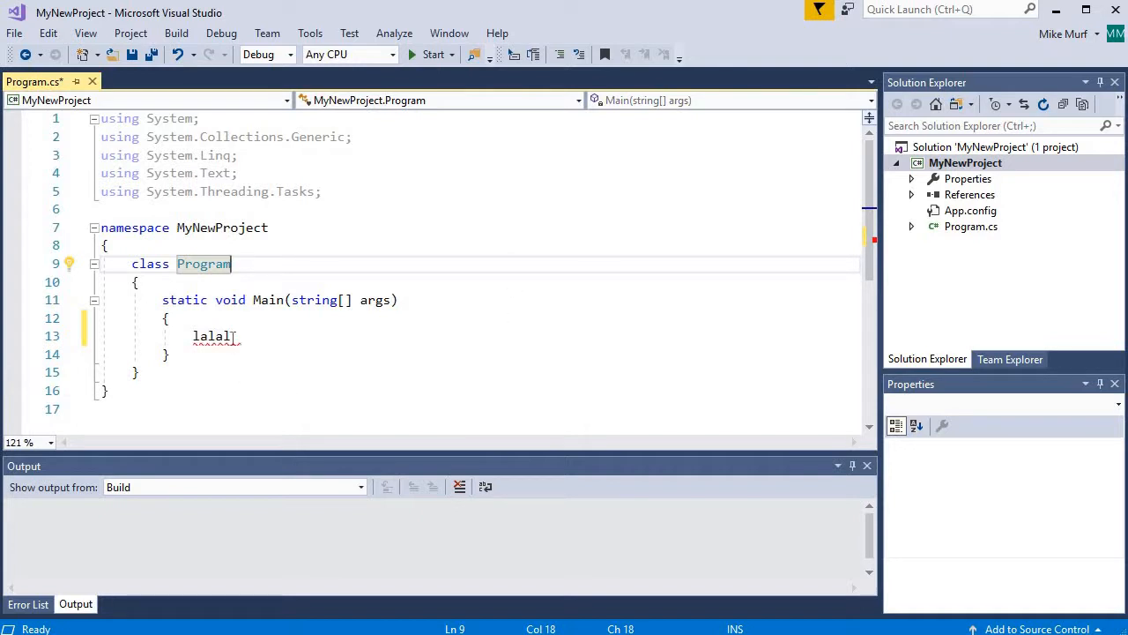
pyautogui.moveTo(212, 338)
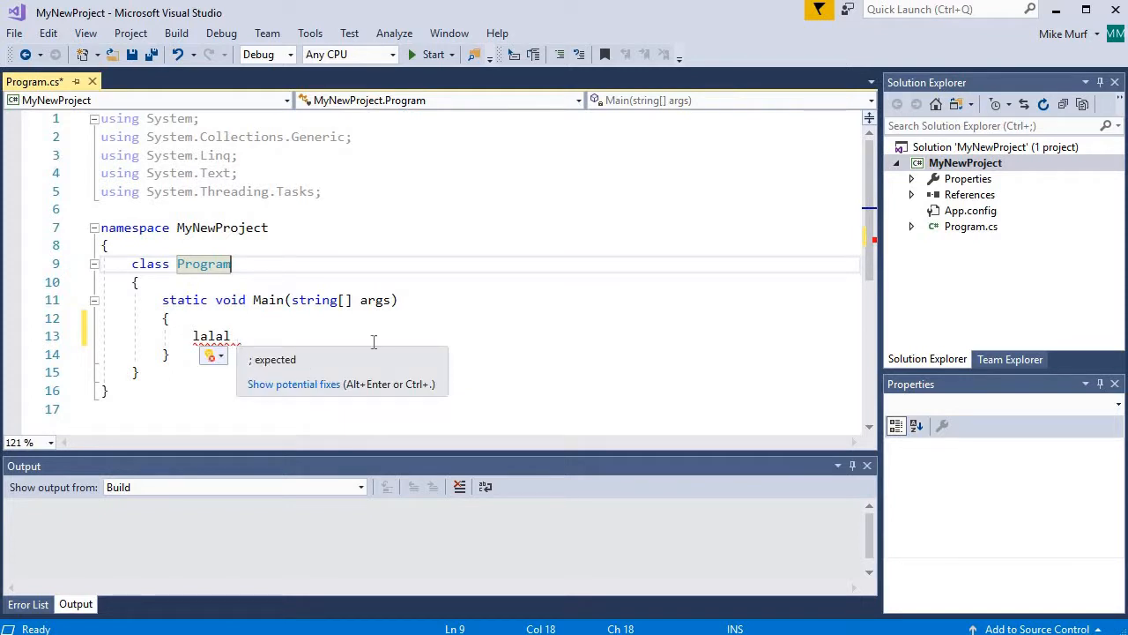
pyautogui.moveTo(561, 304)
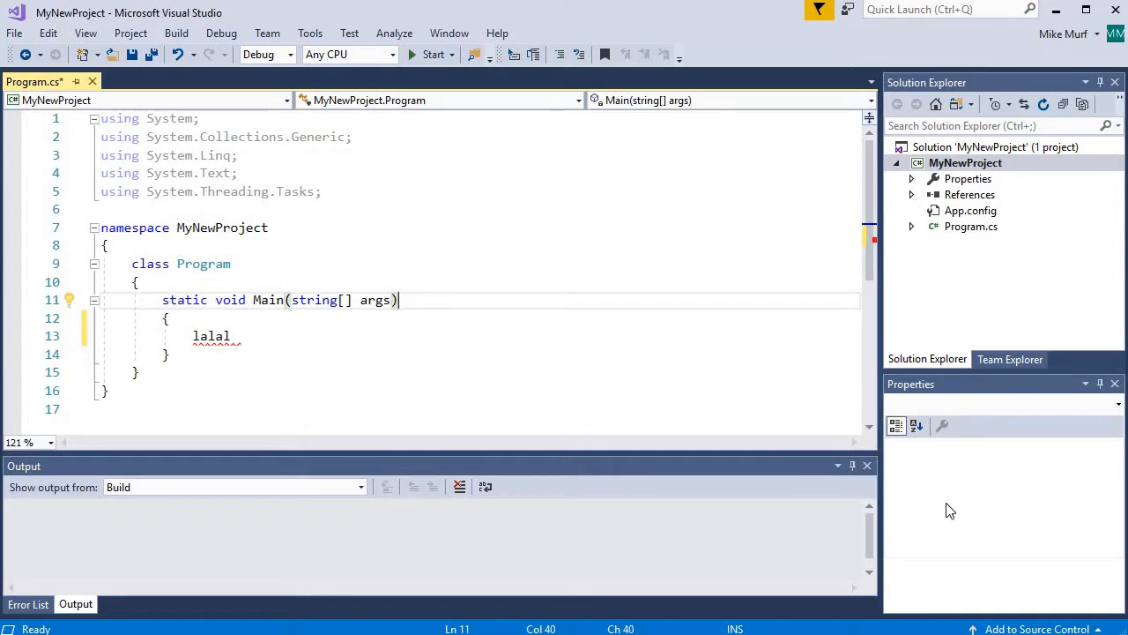
pyautogui.moveTo(1005, 572)
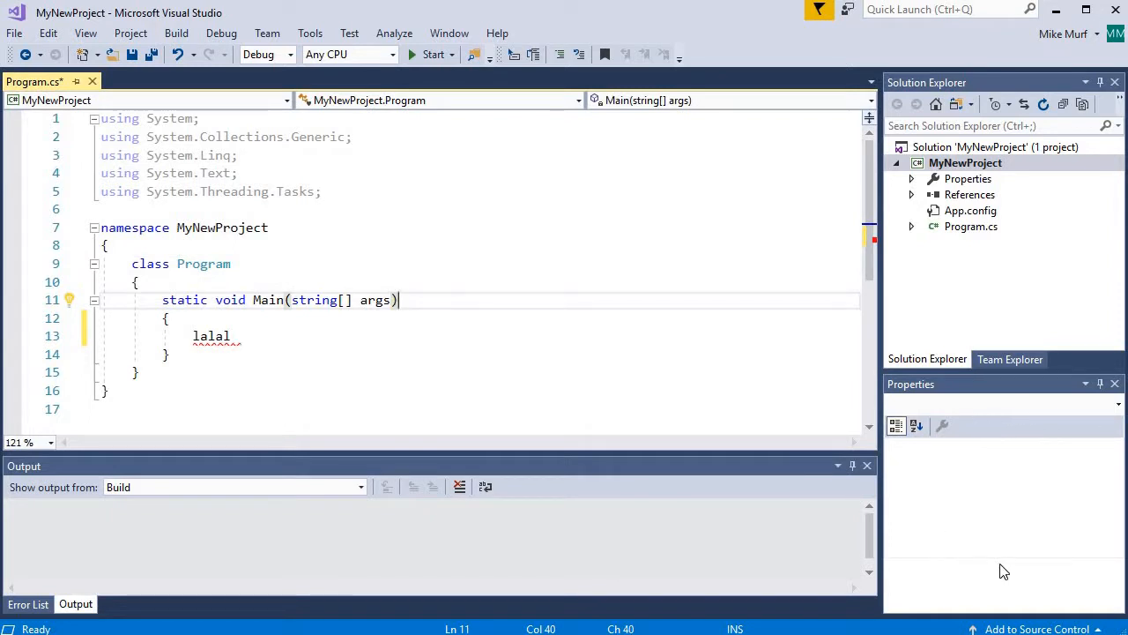
pyautogui.moveTo(999, 576)
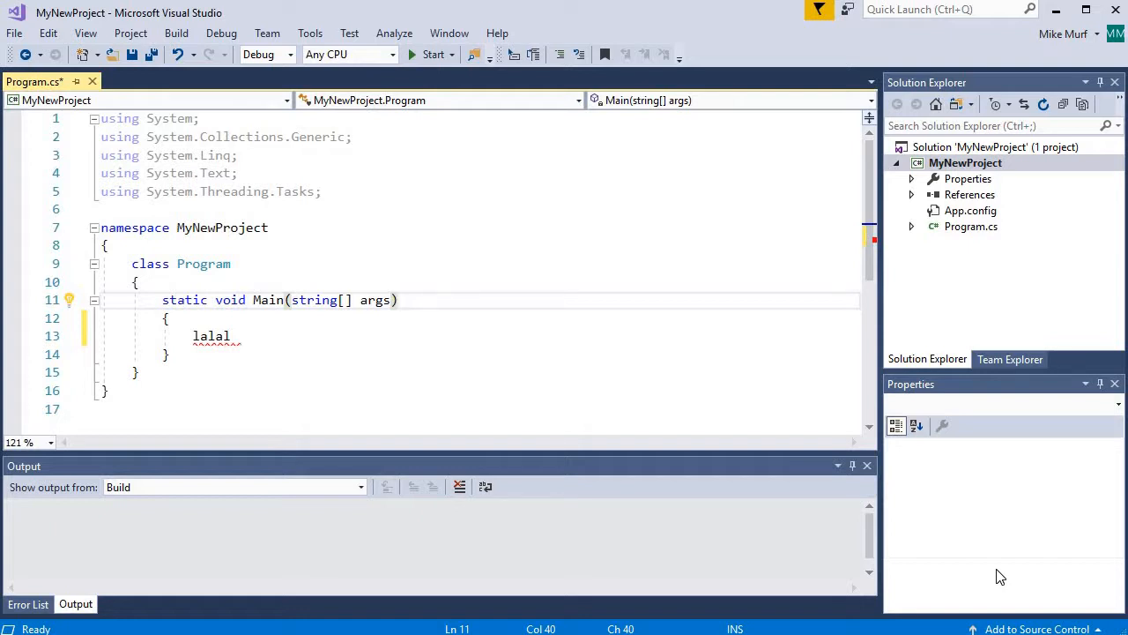
pyautogui.moveTo(1038, 521)
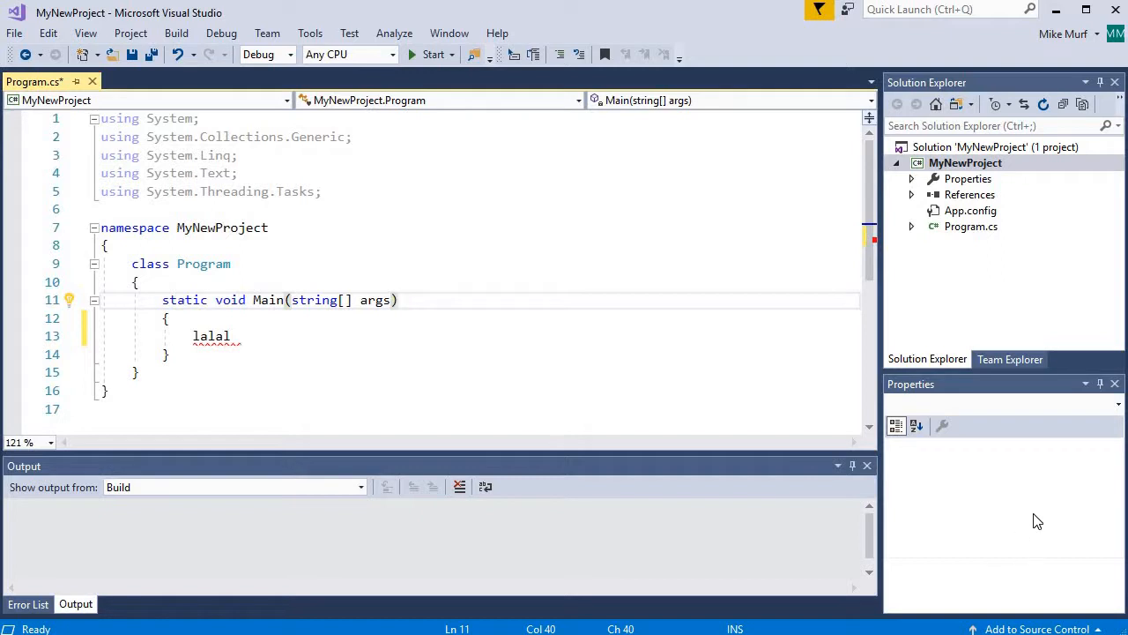
pyautogui.moveTo(1009, 589)
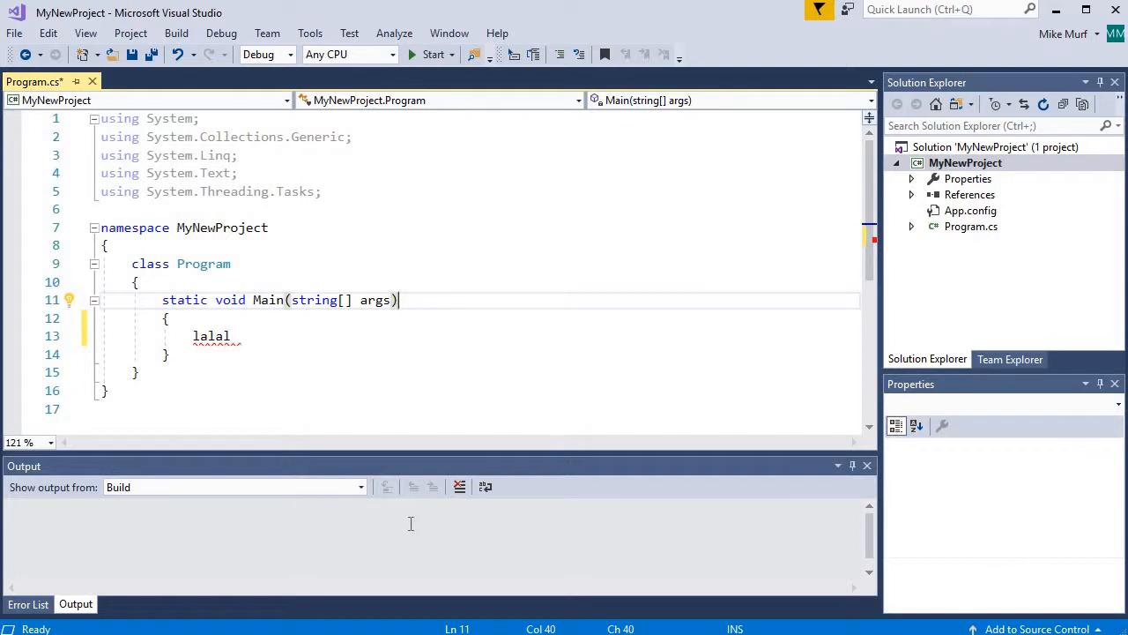
pyautogui.moveTo(227, 534)
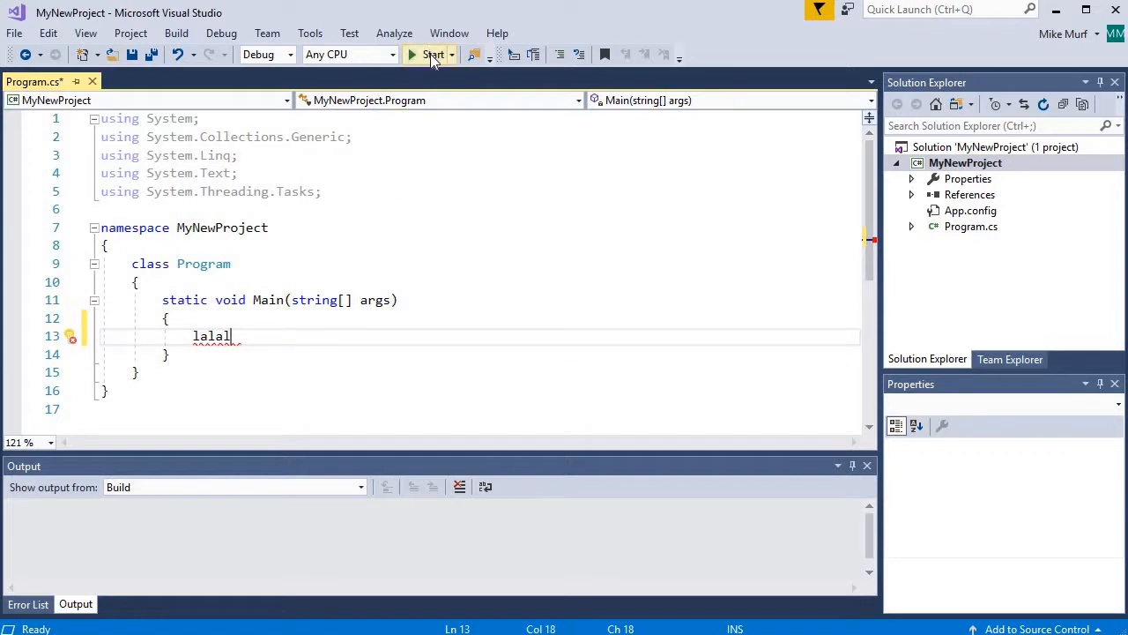
pyautogui.moveTo(430, 54)
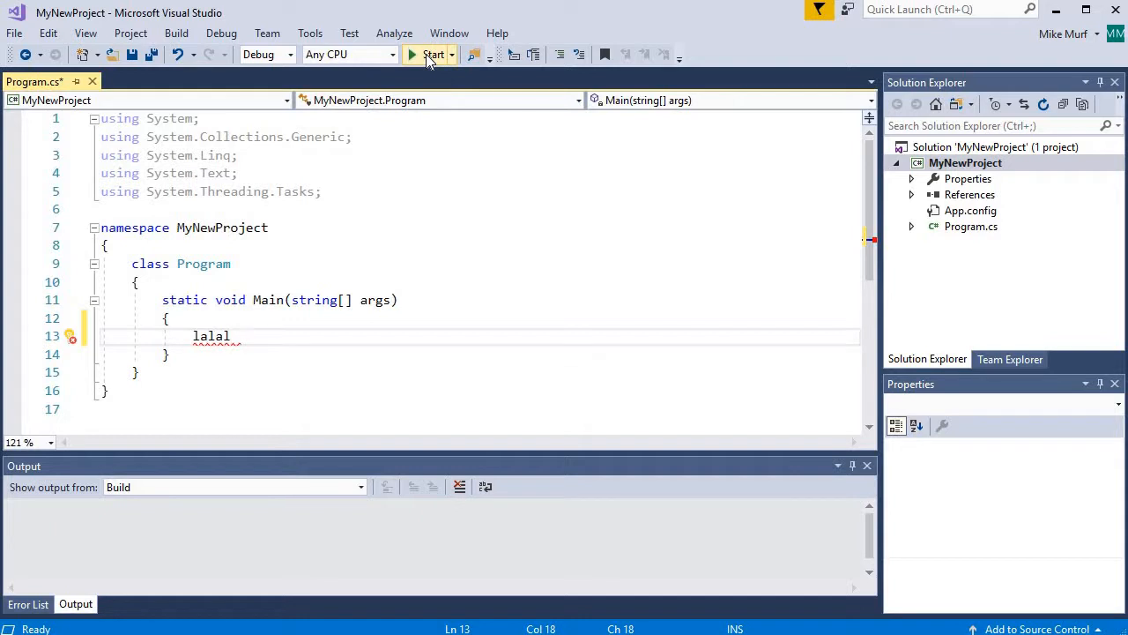
# Step: Start the program, then decline running the last successful build after the build errors
pyautogui.click(433, 55)
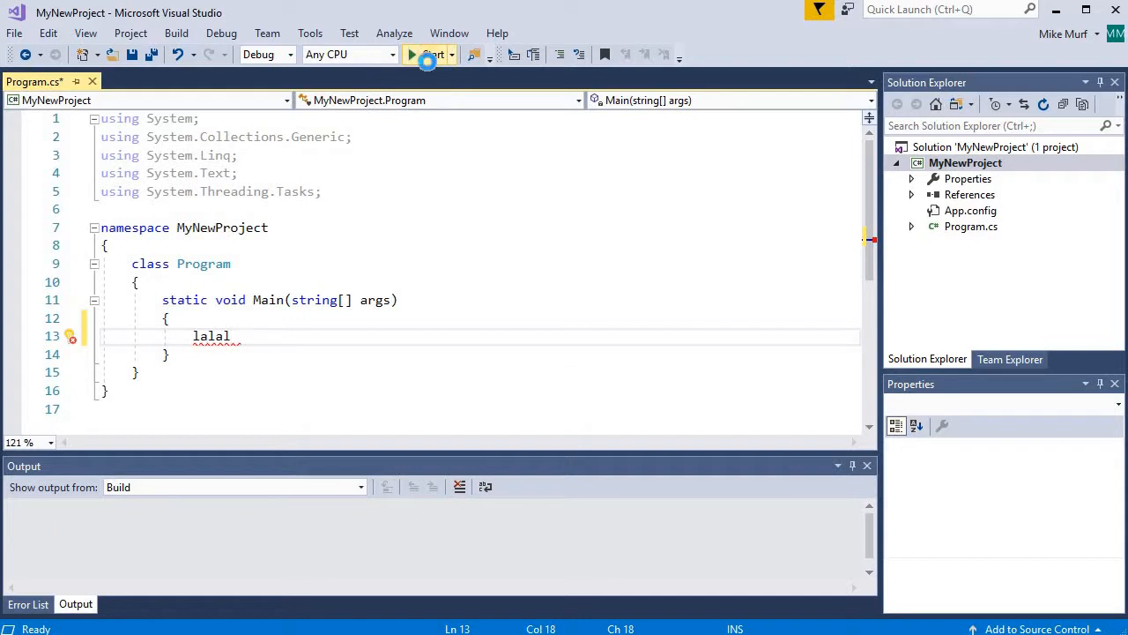
pyautogui.click(424, 54)
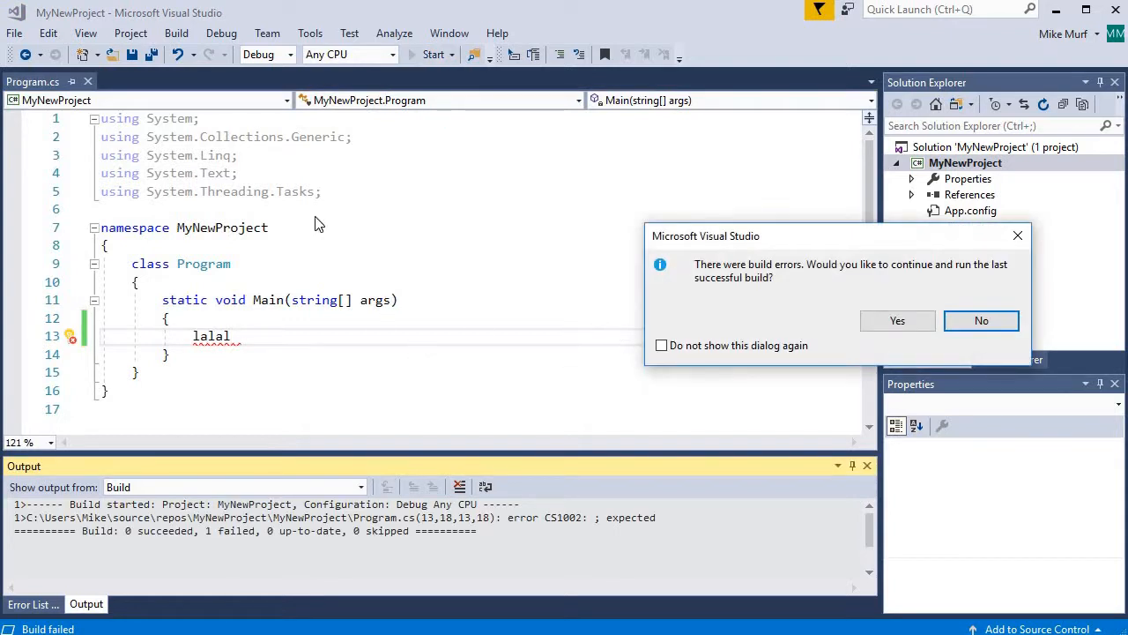
pyautogui.moveTo(421, 269)
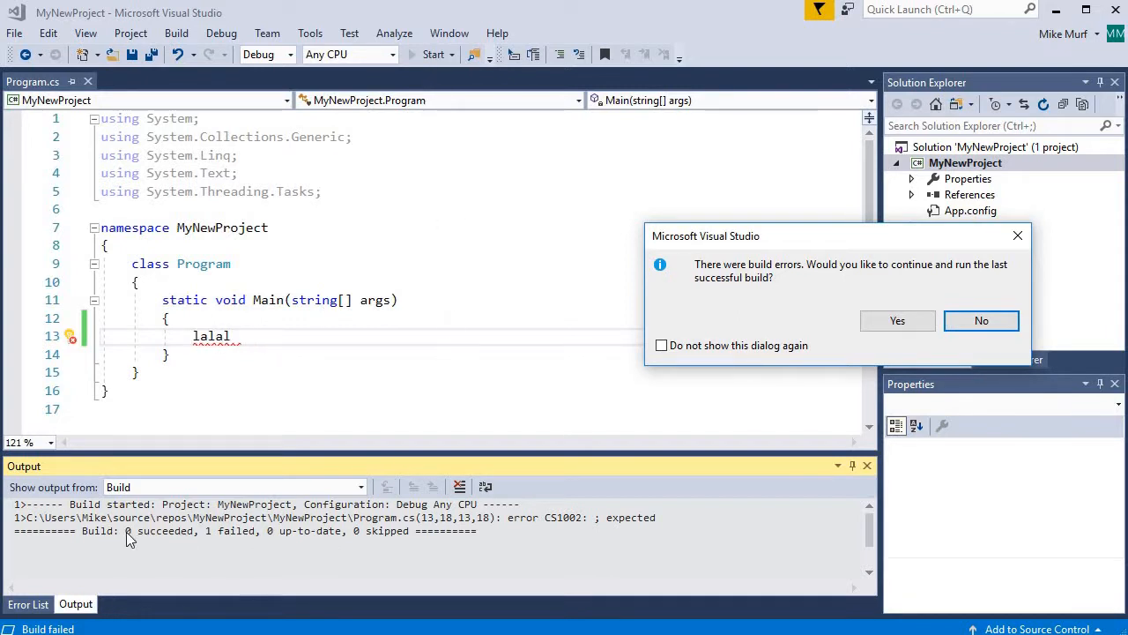
pyautogui.moveTo(215, 539)
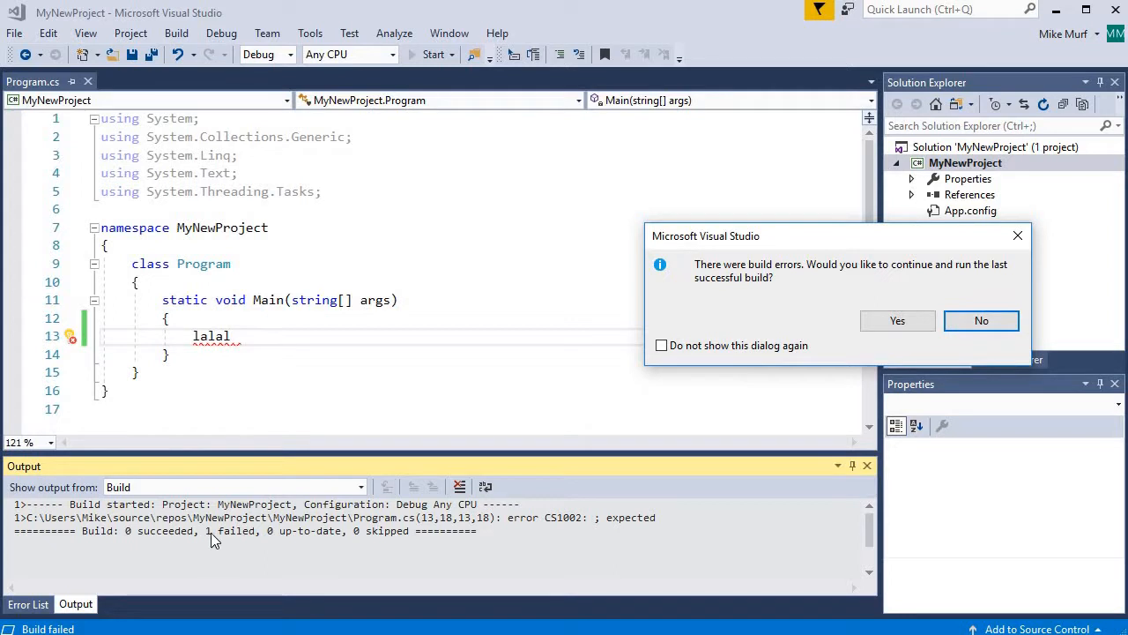
pyautogui.moveTo(869, 269)
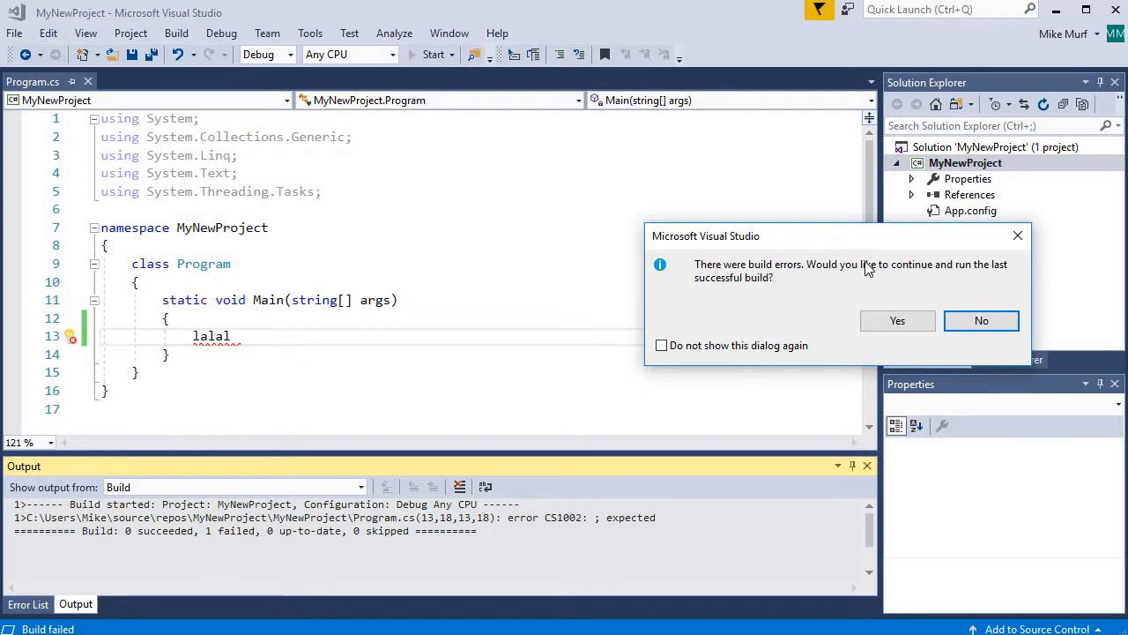
pyautogui.click(981, 320)
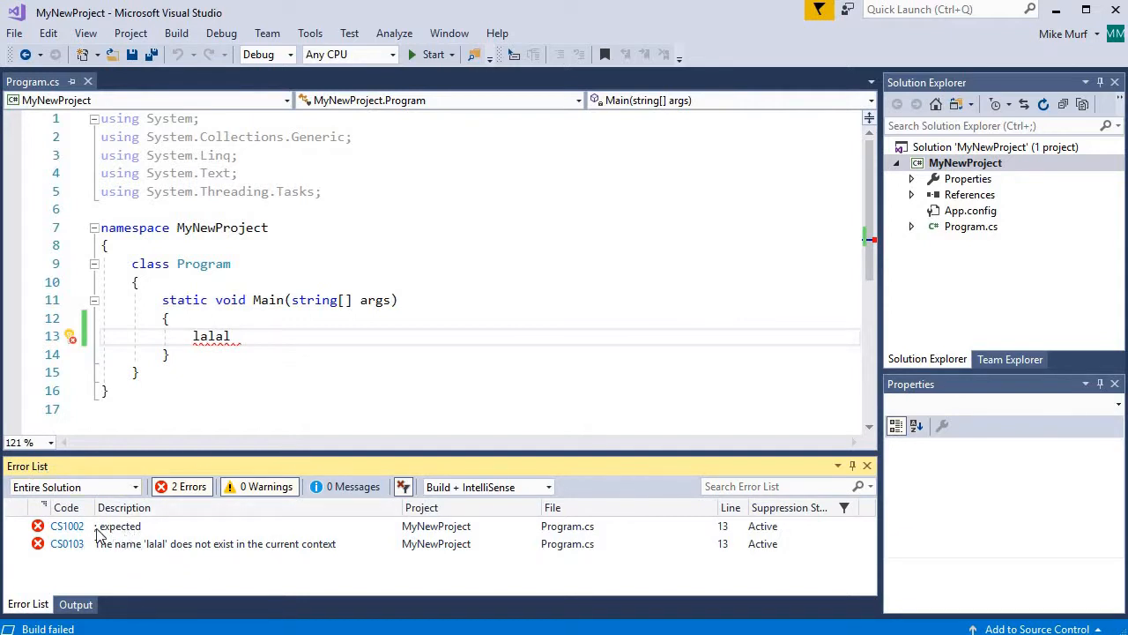
pyautogui.moveTo(738, 529)
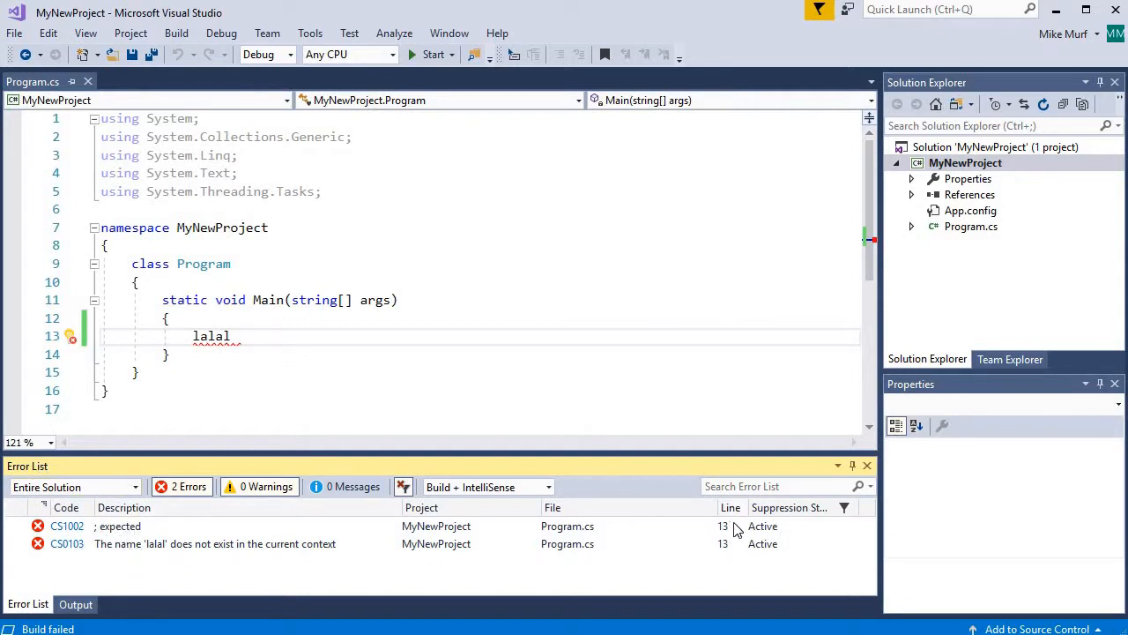
pyautogui.moveTo(566, 522)
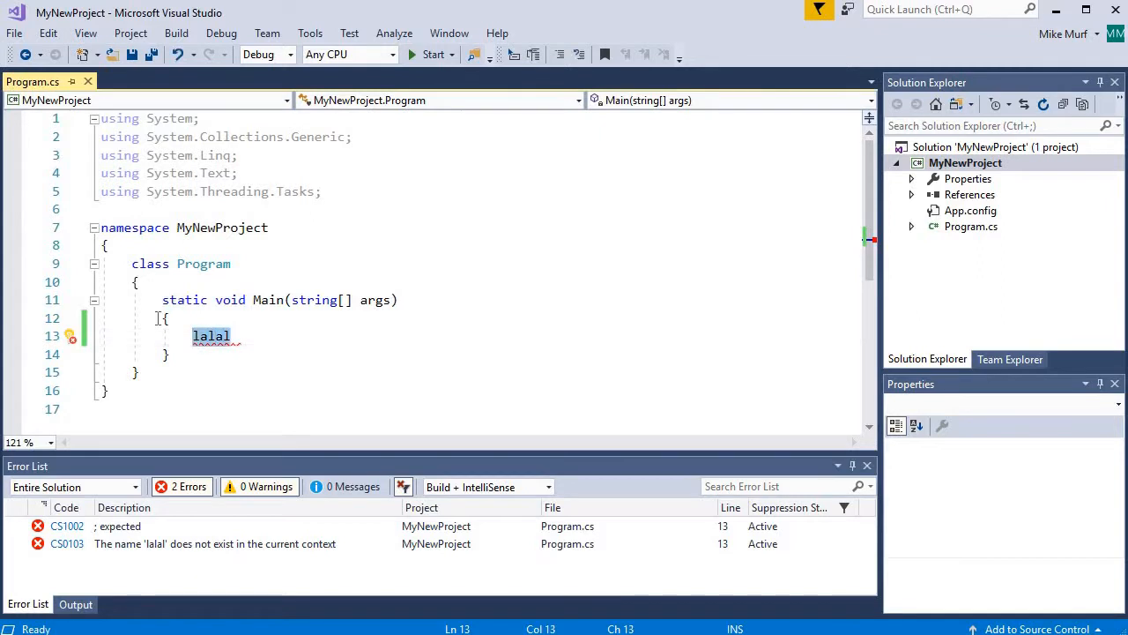
# Step: Replace lalal with Console.WriteLine("Hello World"); followed by Console.ReadKey();
pyautogui.write('Console')
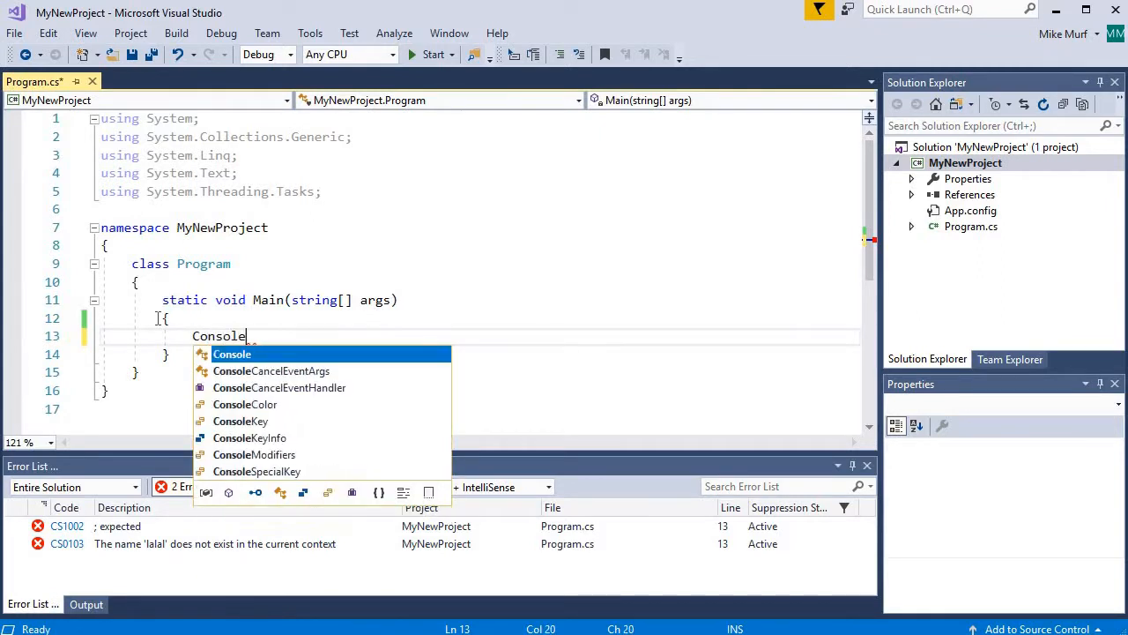
pyautogui.write('.WriteLine')
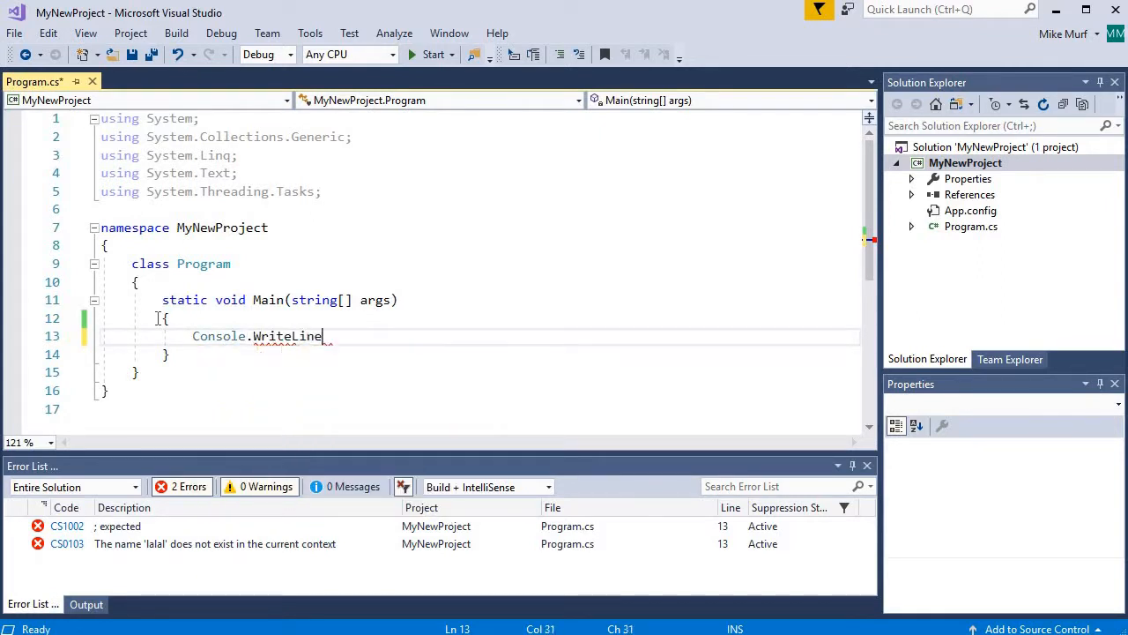
pyautogui.write('("Hello World");')
pyautogui.write('Console.ReadKey();')
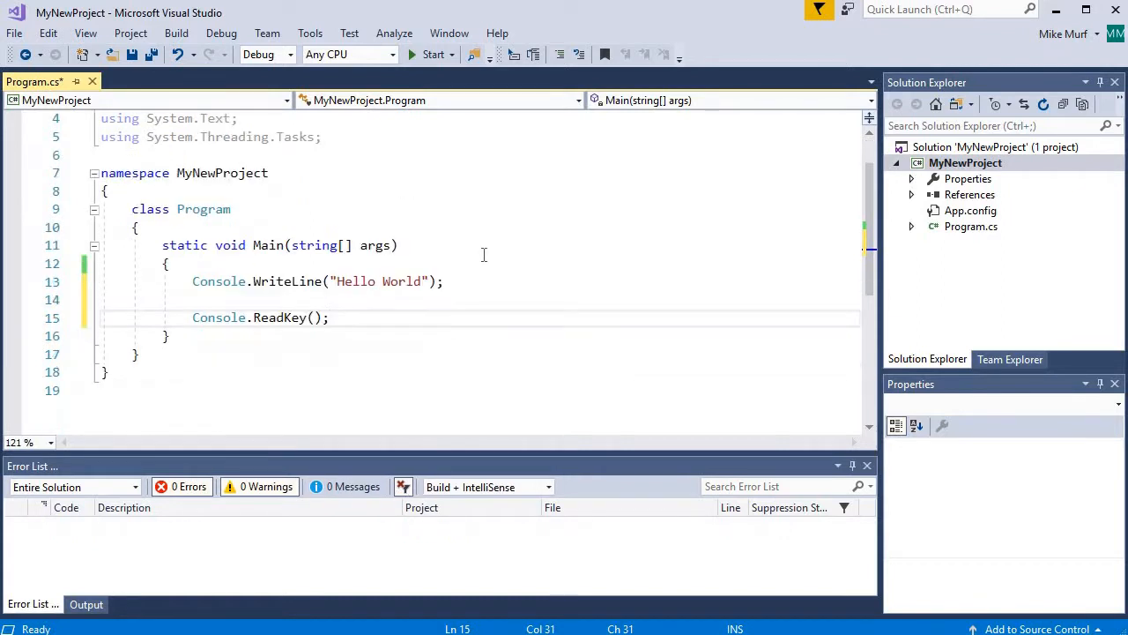
pyautogui.scroll(3)
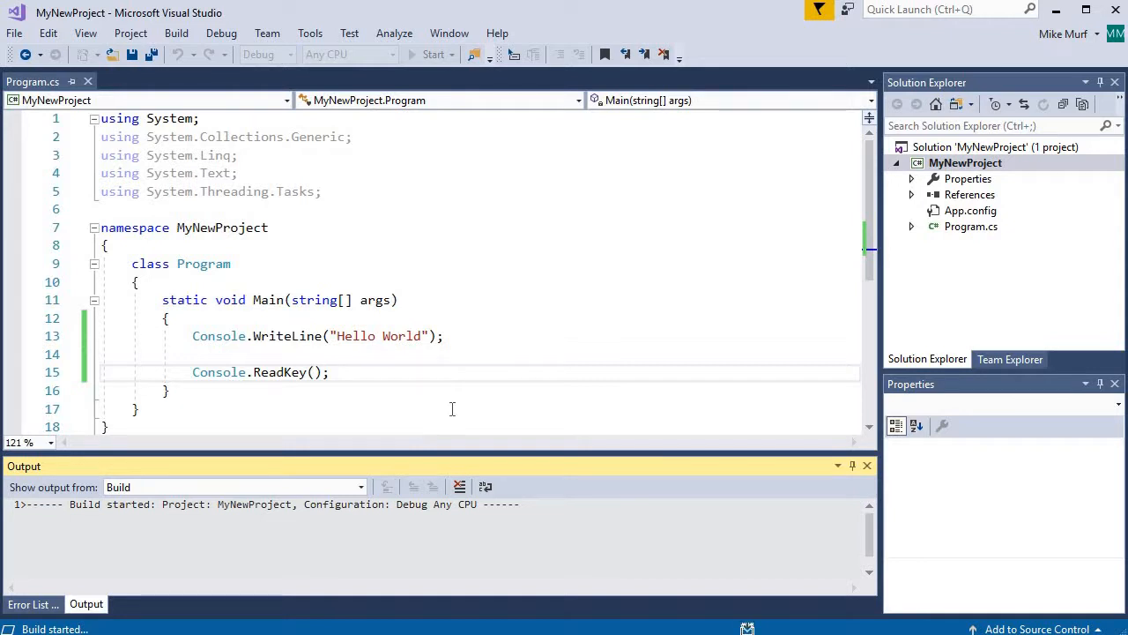
pyautogui.moveTo(521, 349)
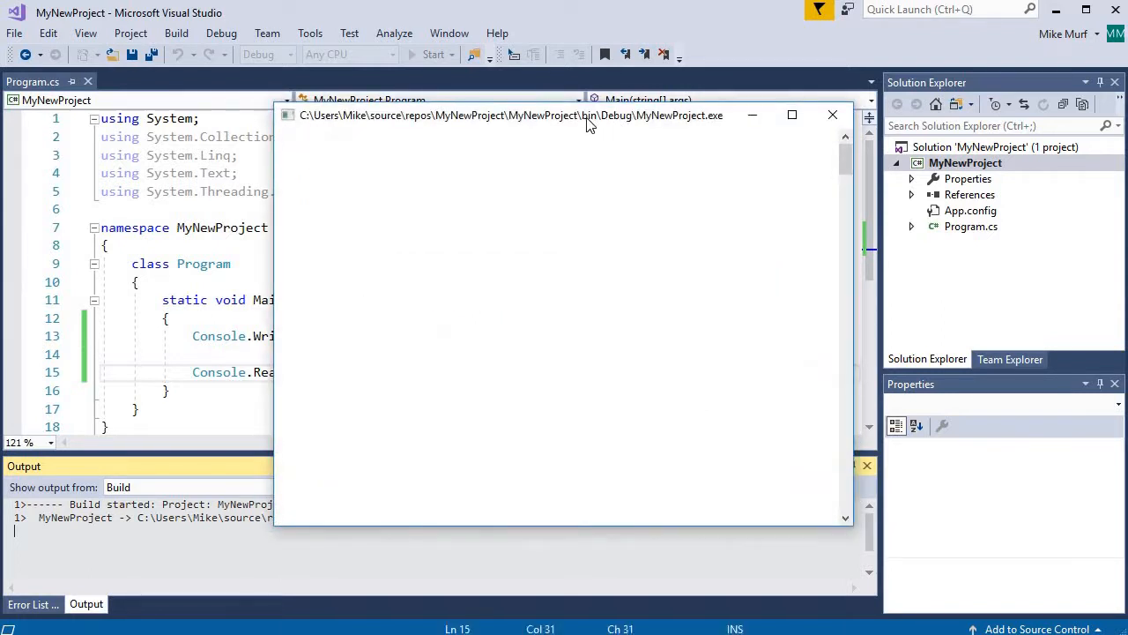
# Step: Drag the launched console window further right to view its output
pyautogui.moveTo(588, 115); pyautogui.dragTo(709, 76)
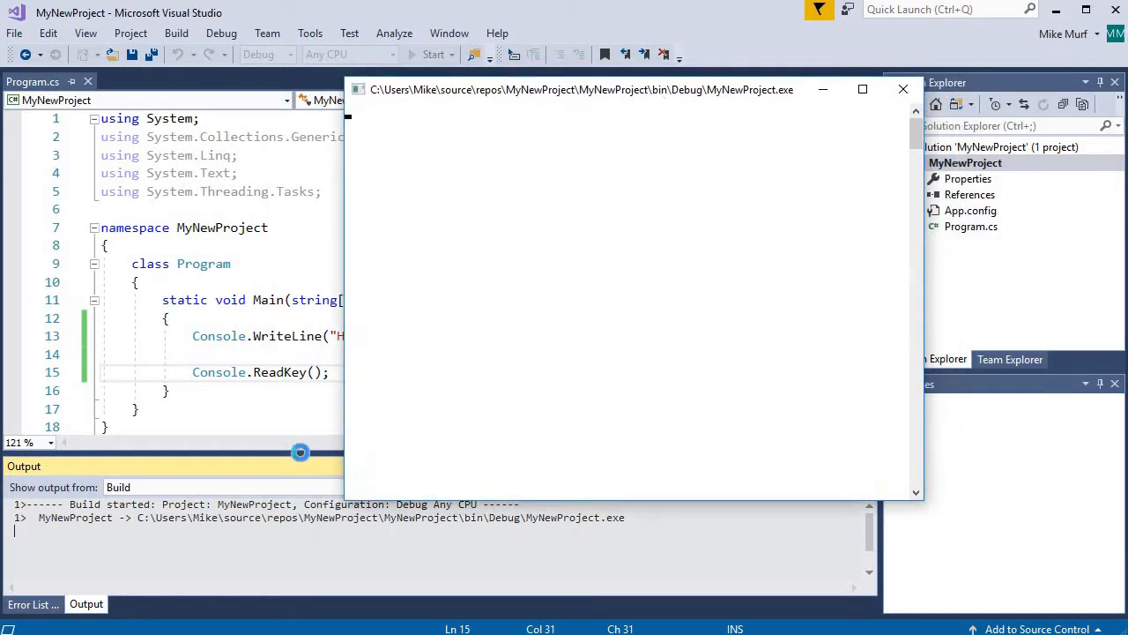
pyautogui.moveTo(473, 294)
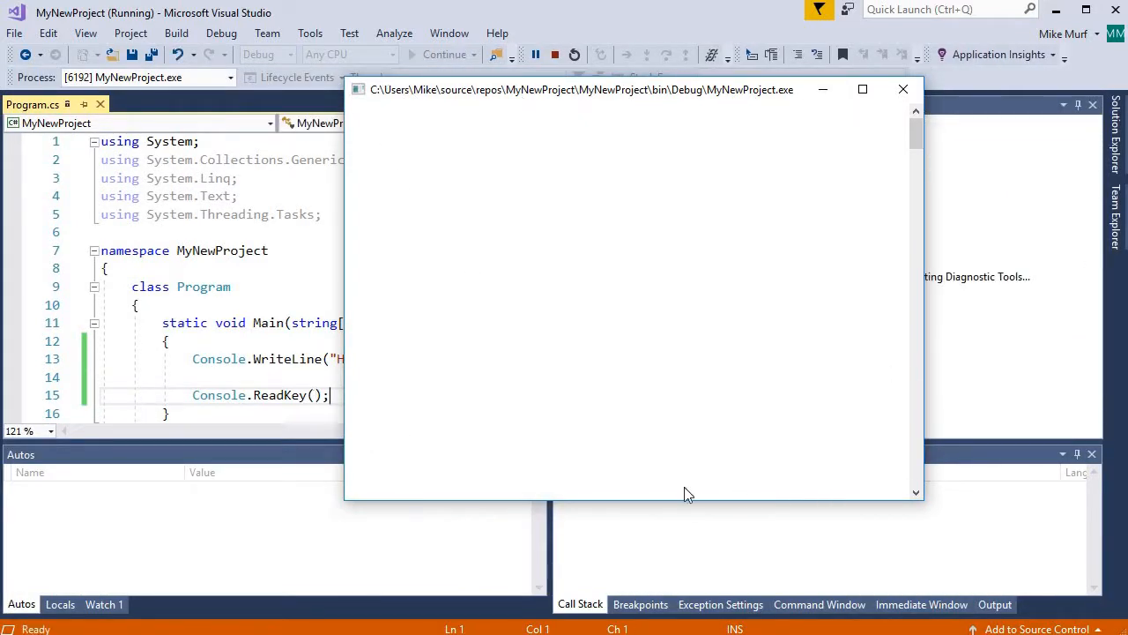
pyautogui.moveTo(576, 148)
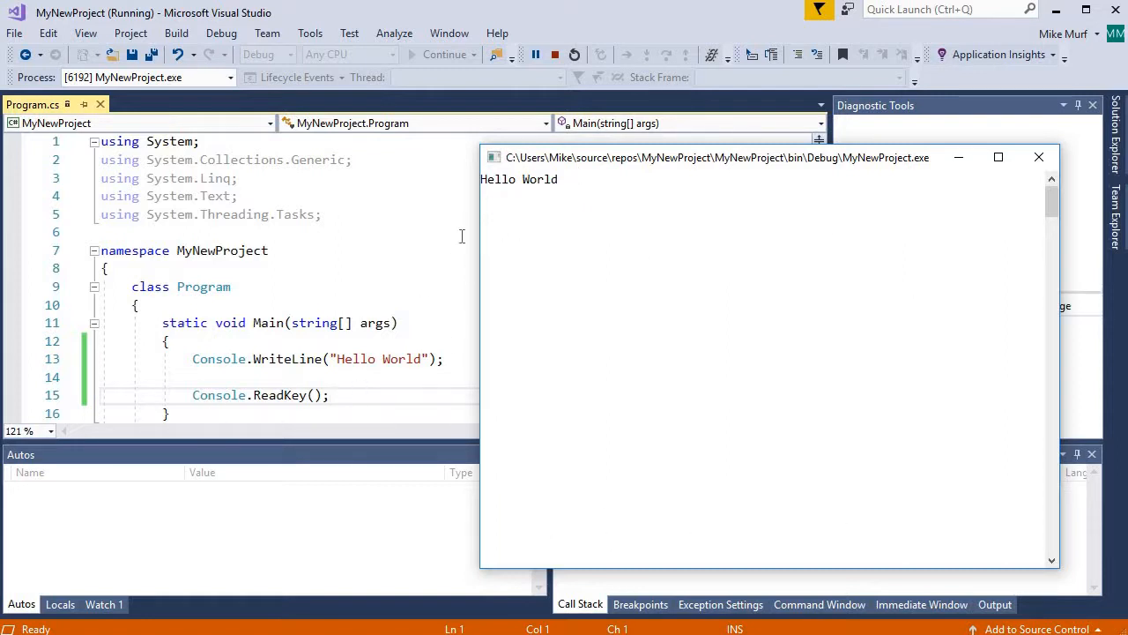
pyautogui.moveTo(522, 212)
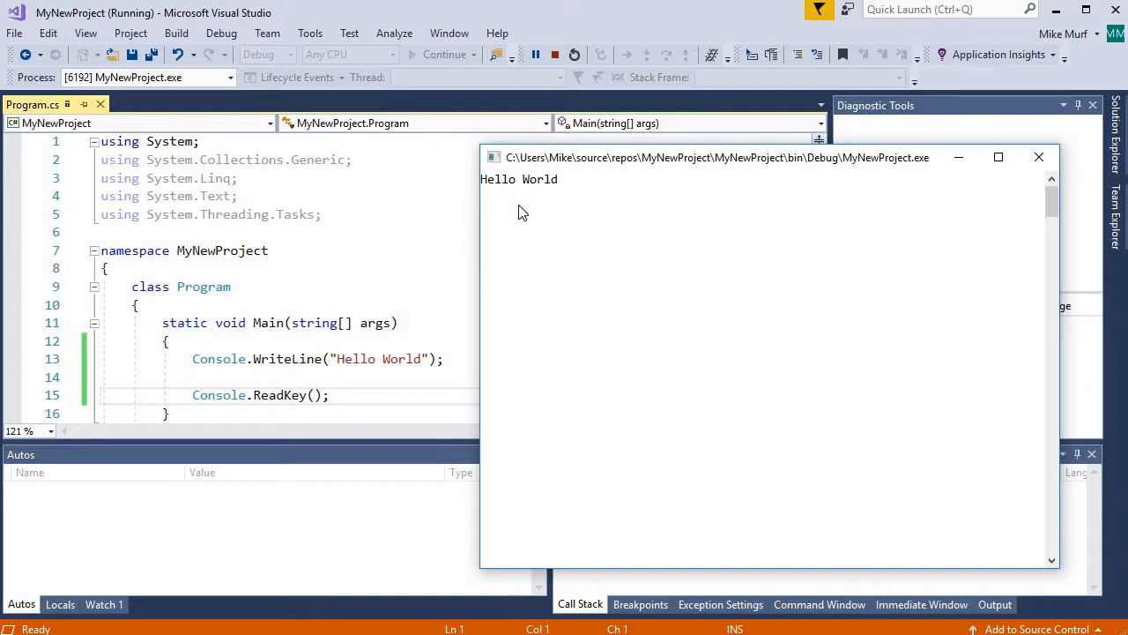